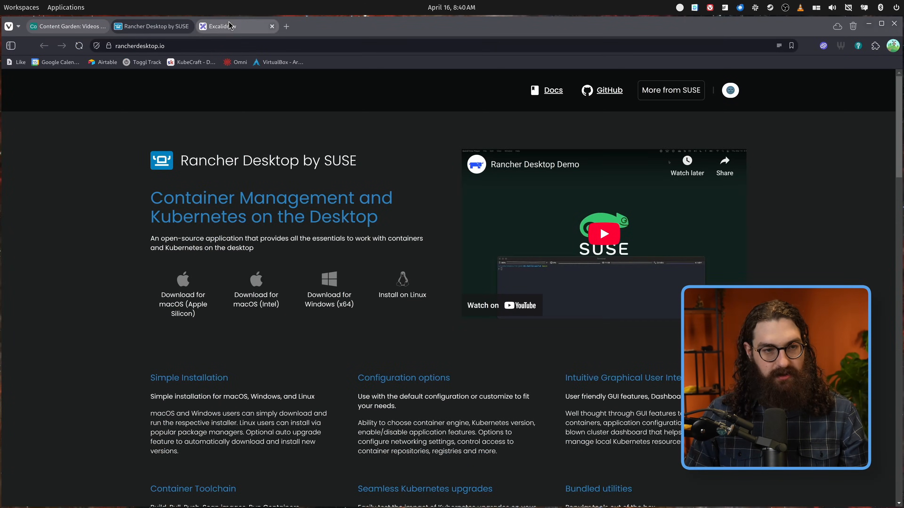
# Switch from the Rancher Desktop tab to the Excalidraw canvas in Vivaldi.
pyautogui.click(237, 26)
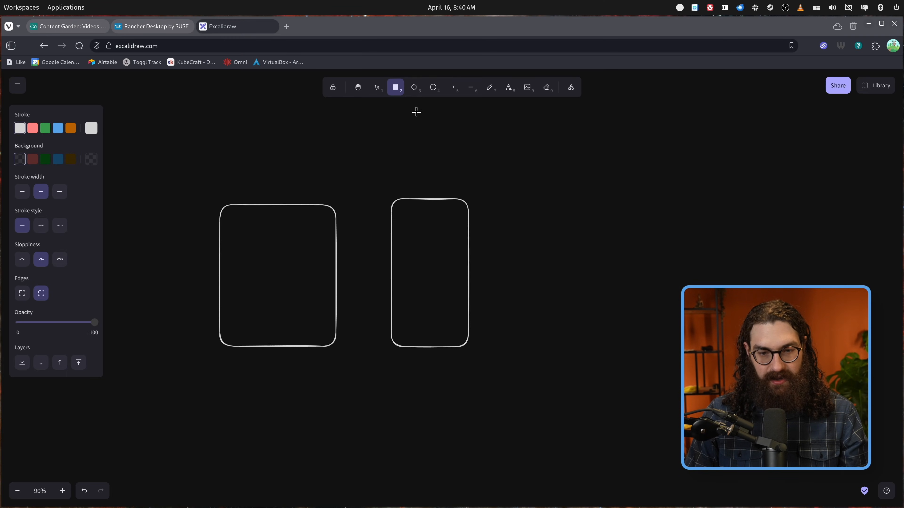
# Draw a third large box on the right and trial small boxes inside the left box.
pyautogui.moveTo(513, 215); pyautogui.dragTo(638, 343)
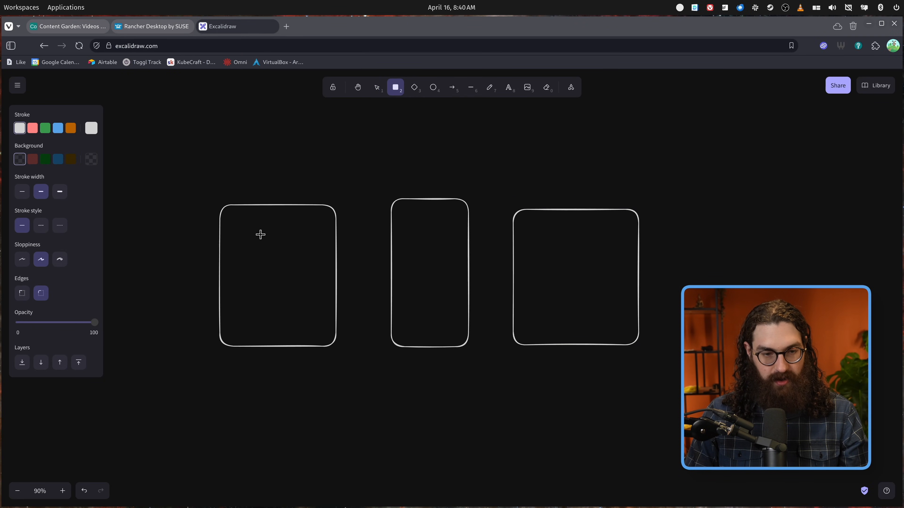
pyautogui.moveTo(234, 225); pyautogui.dragTo(281, 249)
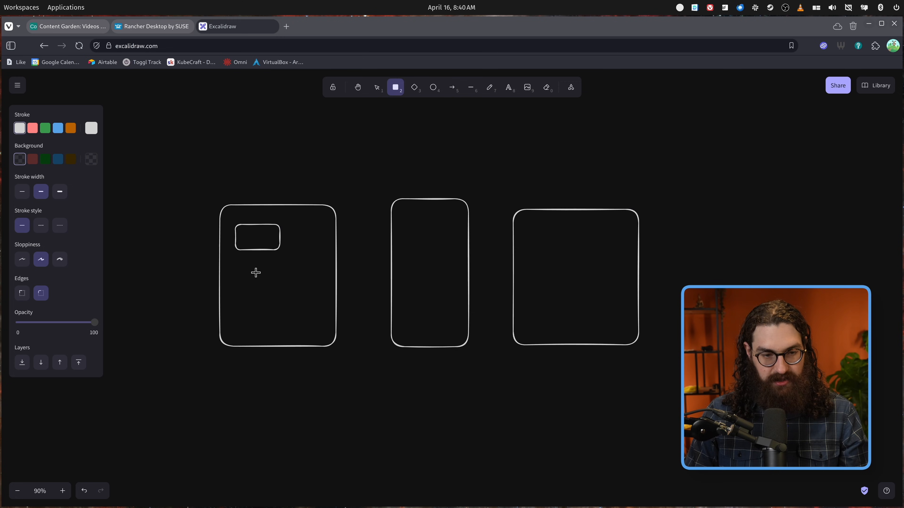
pyautogui.moveTo(230, 283); pyautogui.dragTo(283, 327)
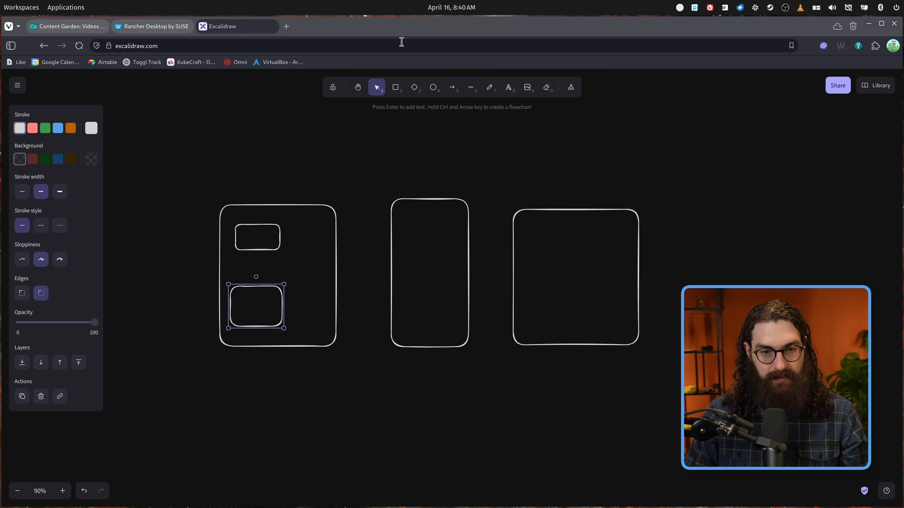
pyautogui.click(396, 88)
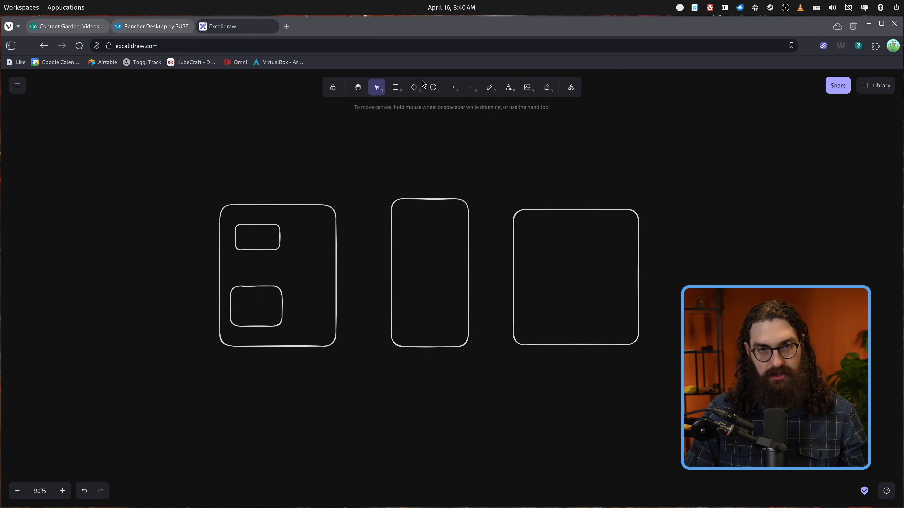
pyautogui.moveTo(465, 118)
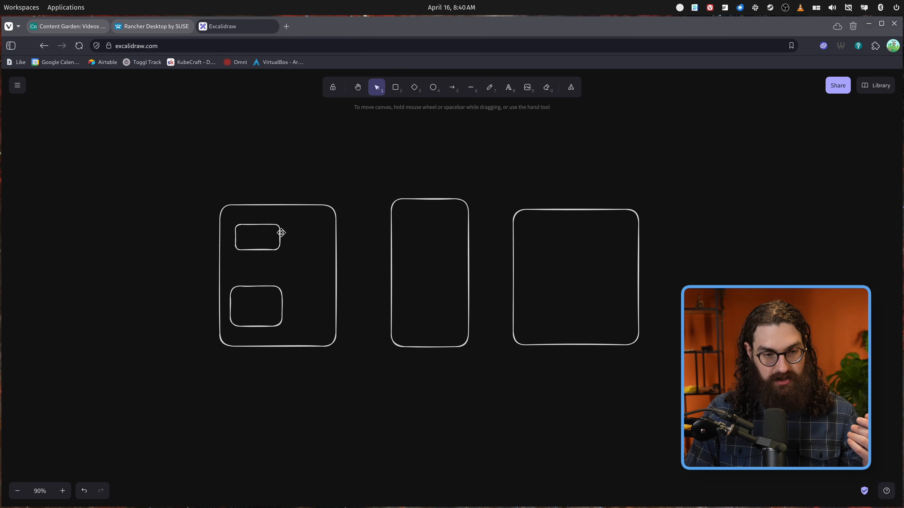
pyautogui.click(255, 306)
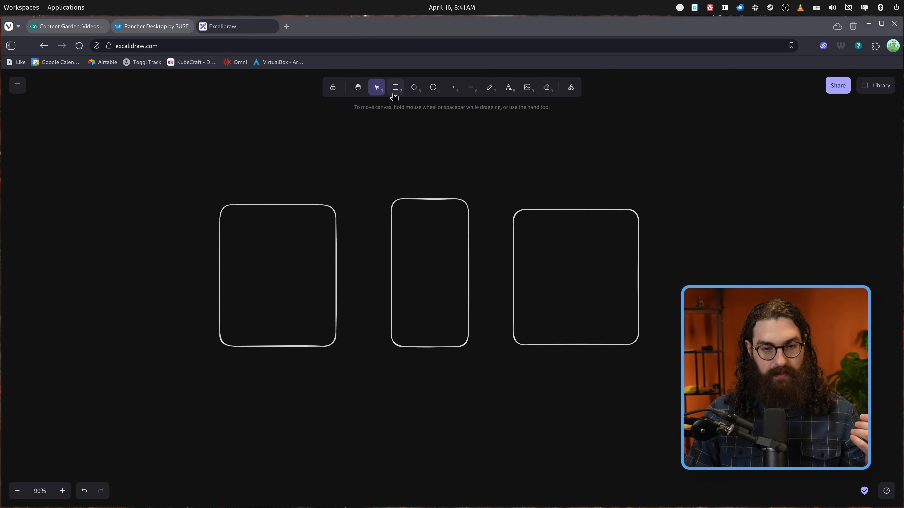
# Draw five small boxes in the left frame, a wide bar below it, and boxes in the other frames.
pyautogui.click(395, 87)
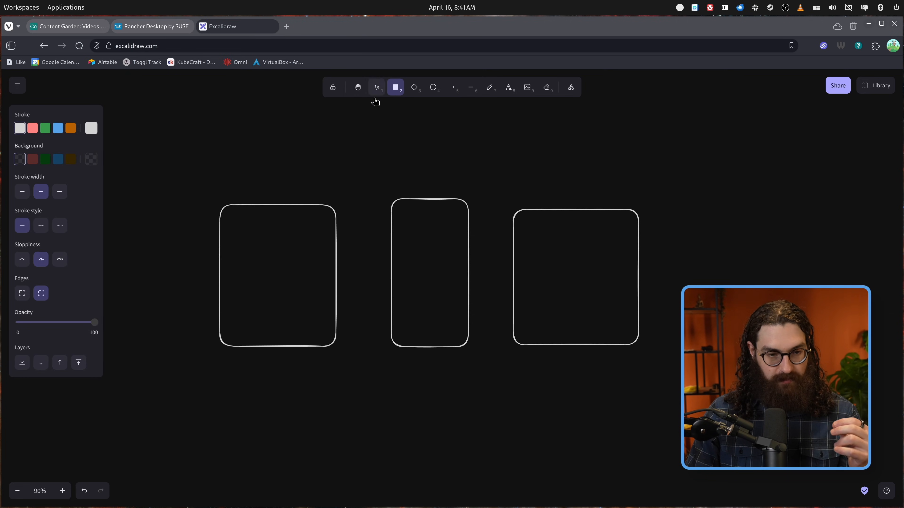
pyautogui.moveTo(227, 222); pyautogui.dragTo(266, 252)
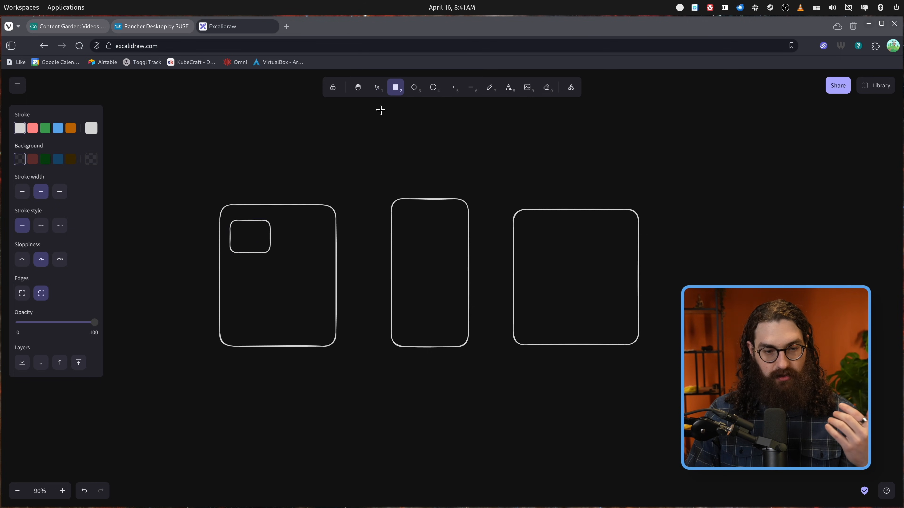
pyautogui.moveTo(278, 221); pyautogui.dragTo(324, 252)
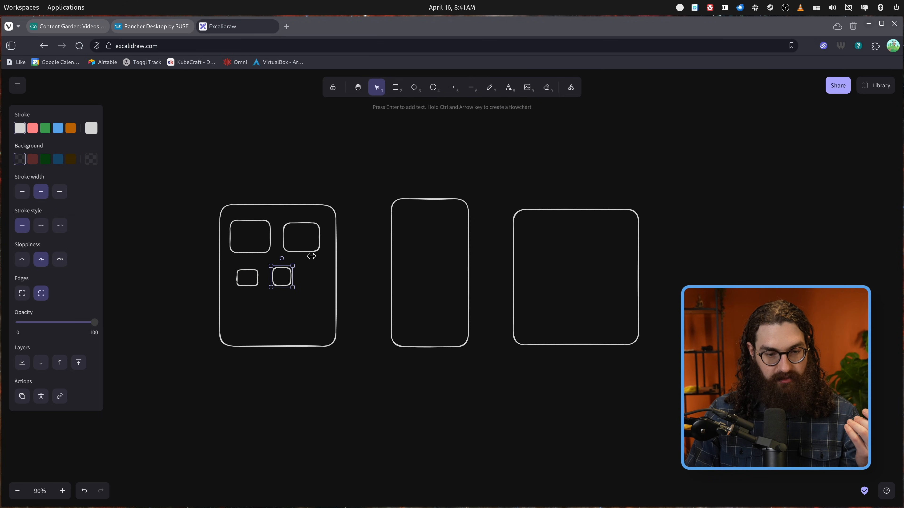
pyautogui.moveTo(282, 276); pyautogui.dragTo(257, 315)
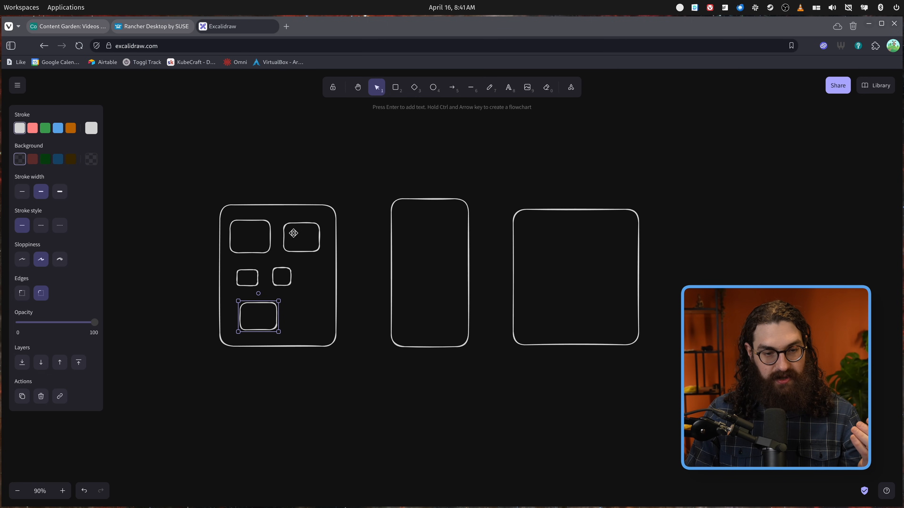
pyautogui.moveTo(387, 123)
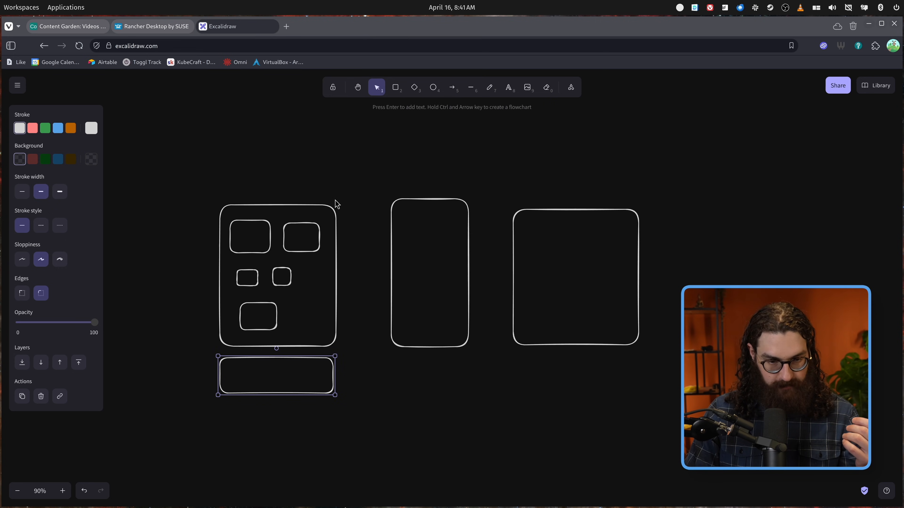
pyautogui.click(300, 236)
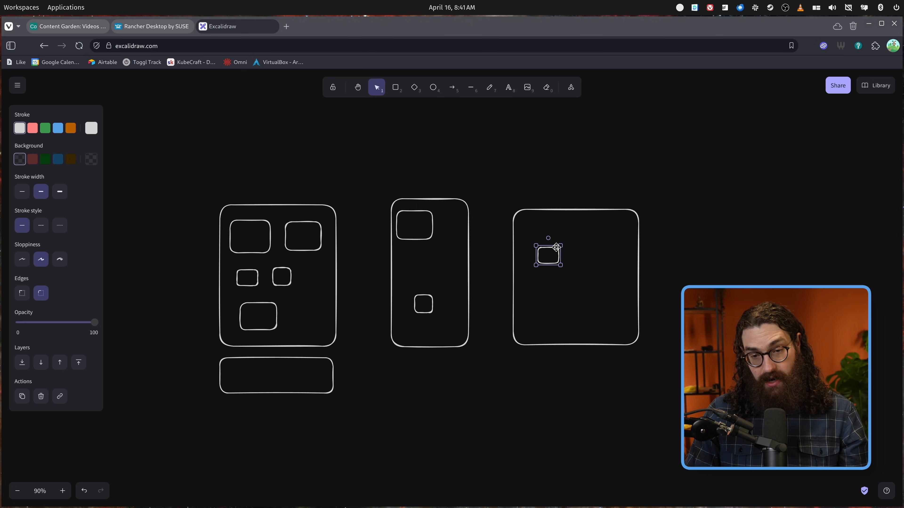
pyautogui.moveTo(547, 252); pyautogui.dragTo(541, 242)
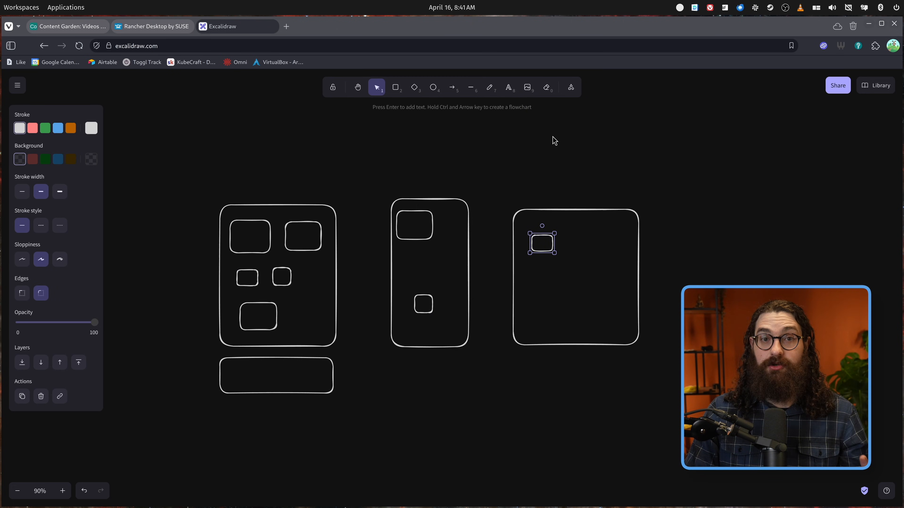
pyautogui.moveTo(553, 143)
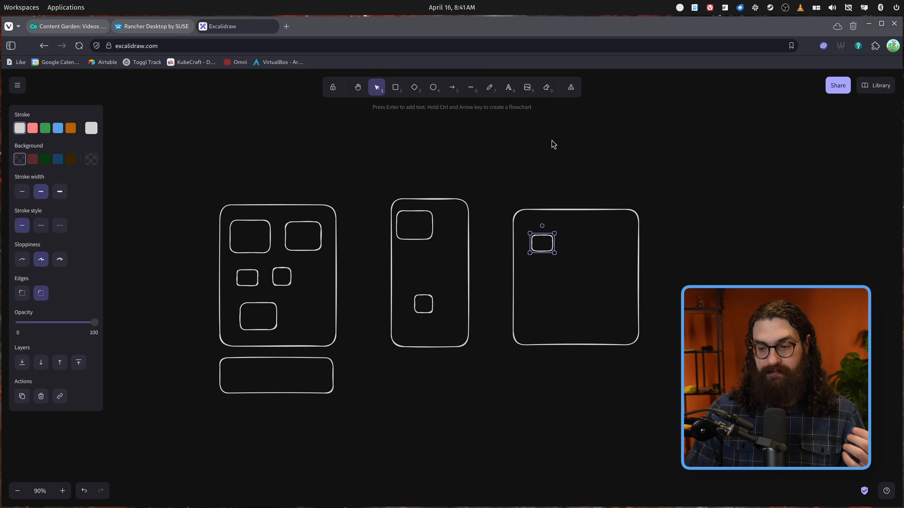
pyautogui.moveTo(534, 146)
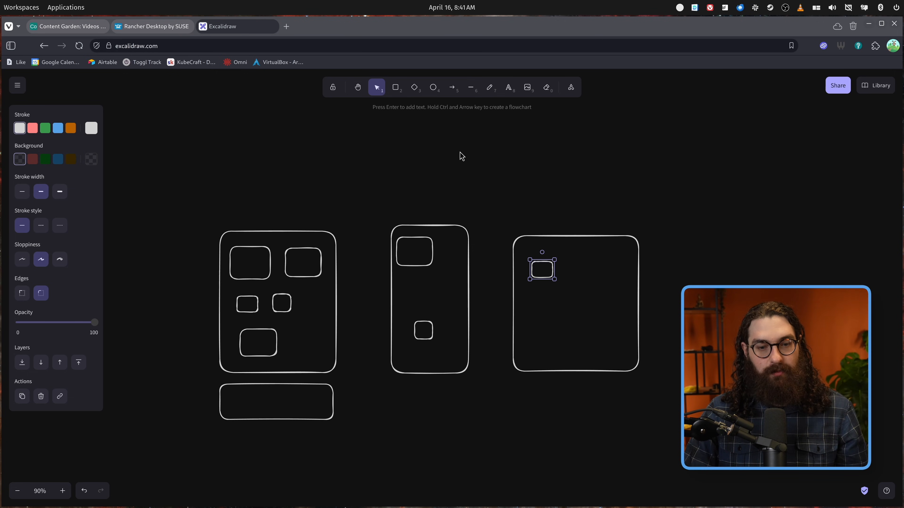
pyautogui.moveTo(419, 182)
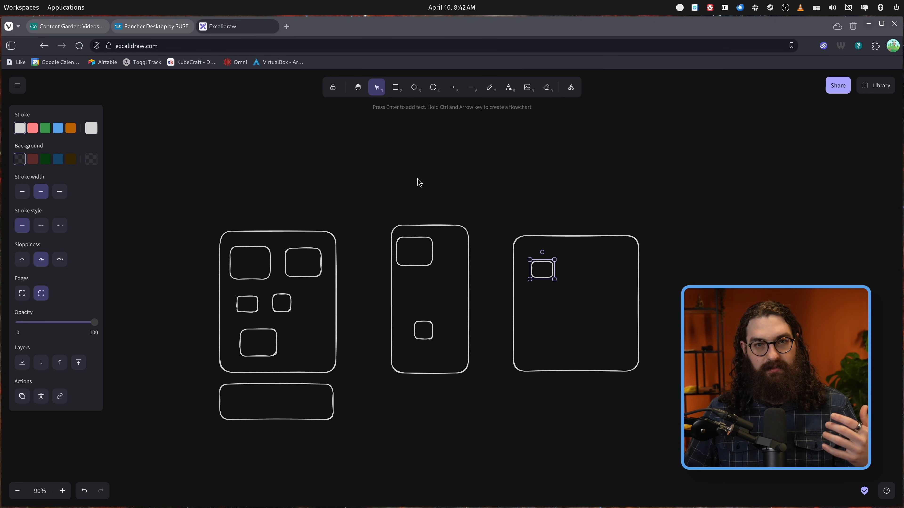
pyautogui.moveTo(478, 196)
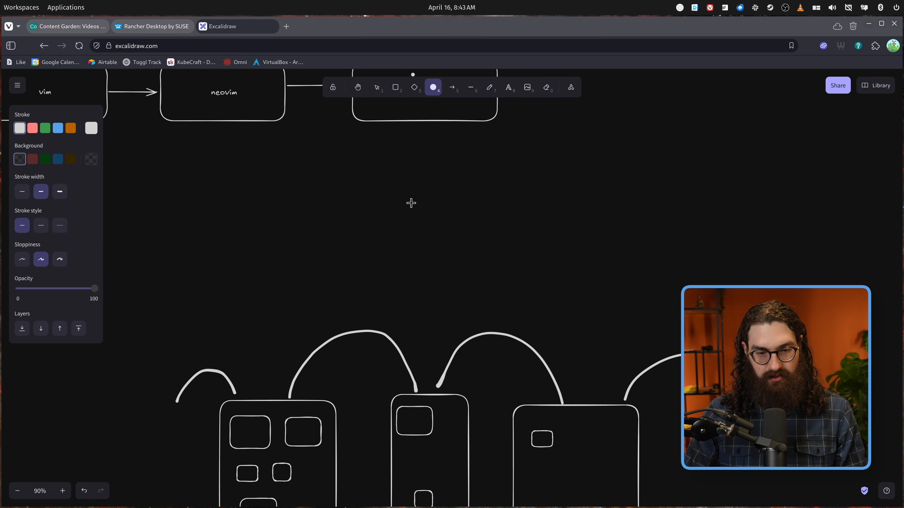
# Draw a circle above the frames with arrows down into the left and middle containers.
pyautogui.moveTo(356, 168); pyautogui.dragTo(479, 283)
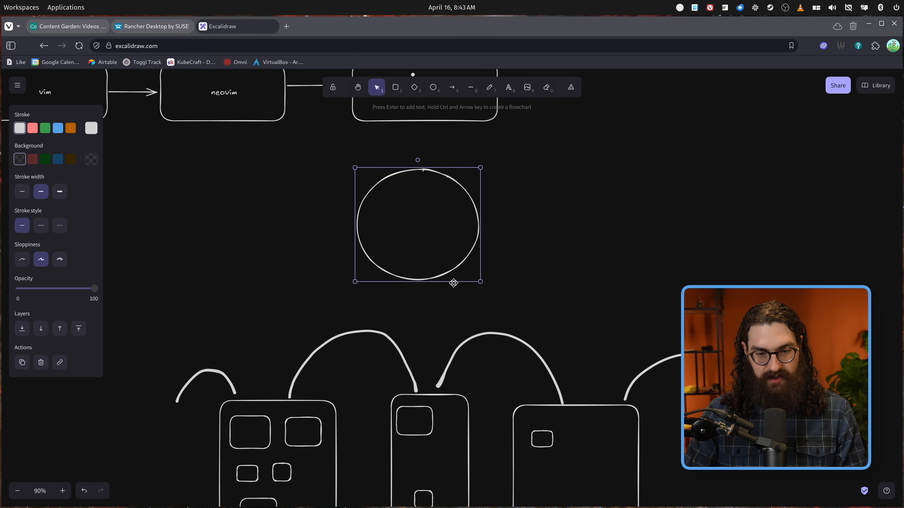
pyautogui.click(453, 87)
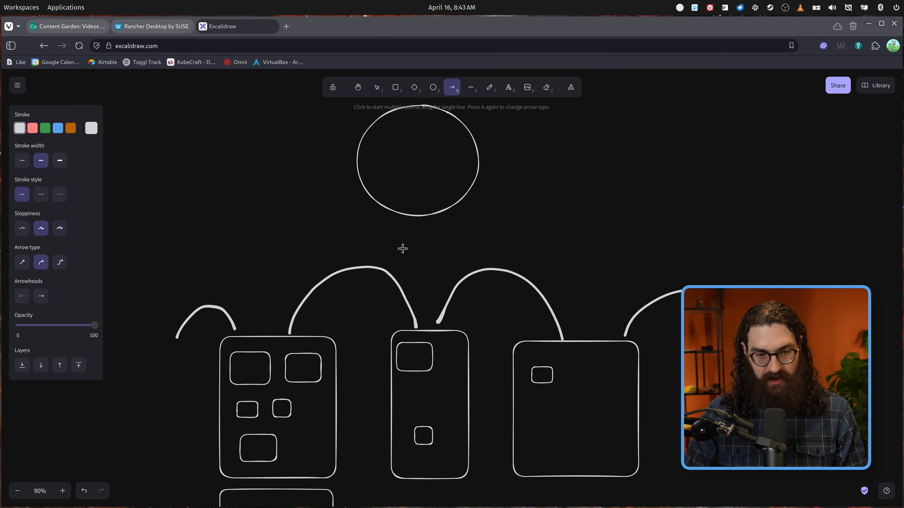
pyautogui.moveTo(397, 190); pyautogui.dragTo(271, 392)
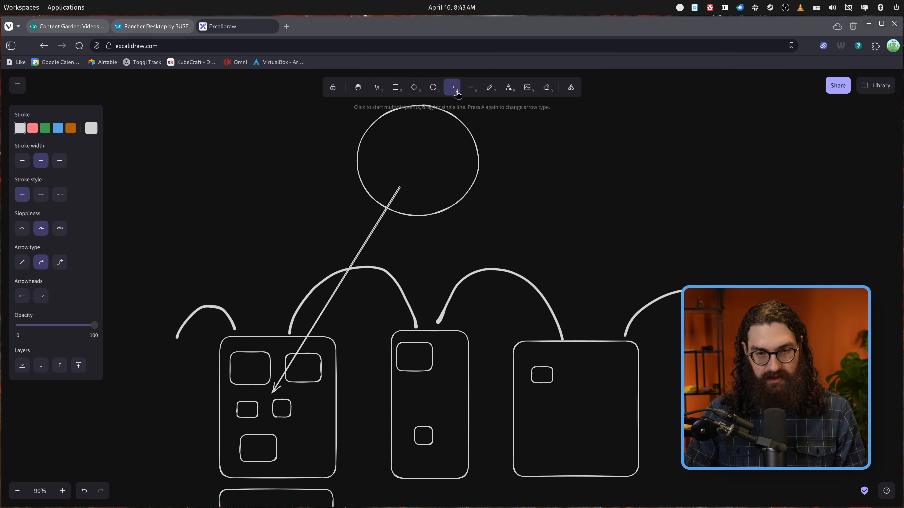
pyautogui.moveTo(407, 196); pyautogui.dragTo(446, 421)
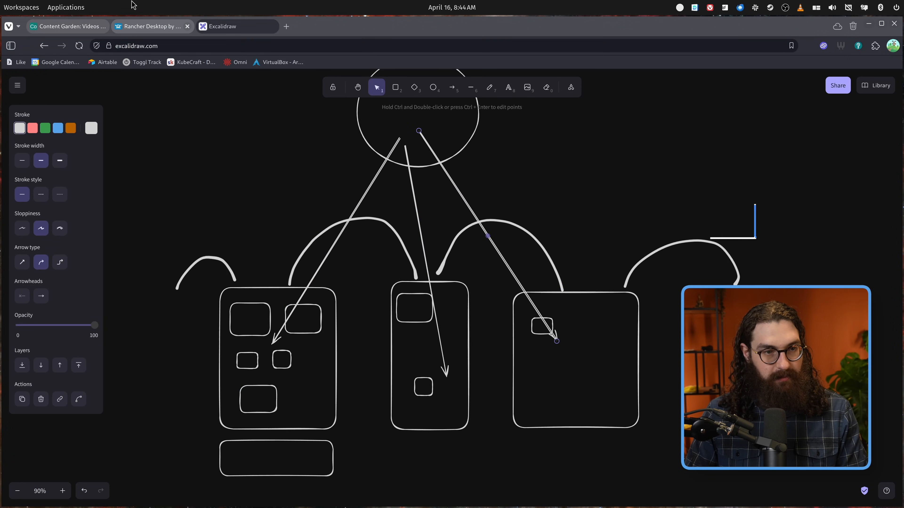
# Switch back to the Rancher Desktop by SUSE tab with its download options.
pyautogui.click(152, 25)
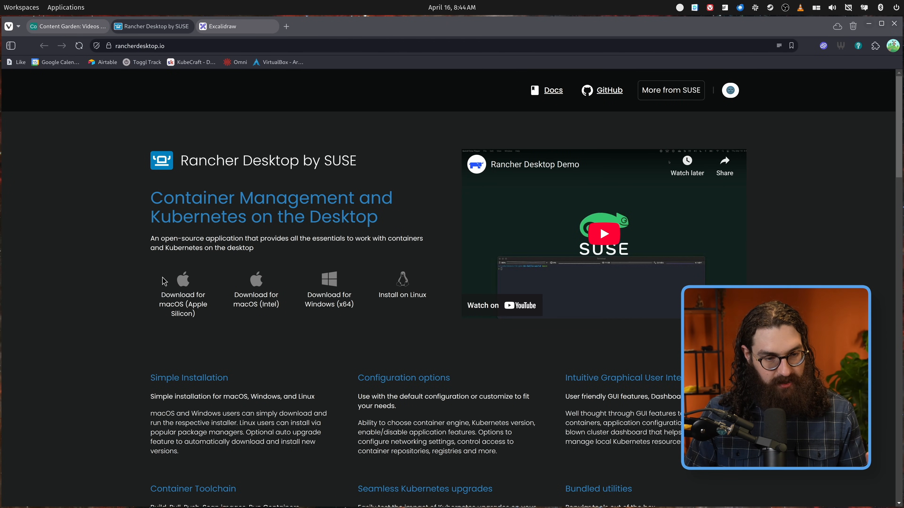
pyautogui.moveTo(246, 293)
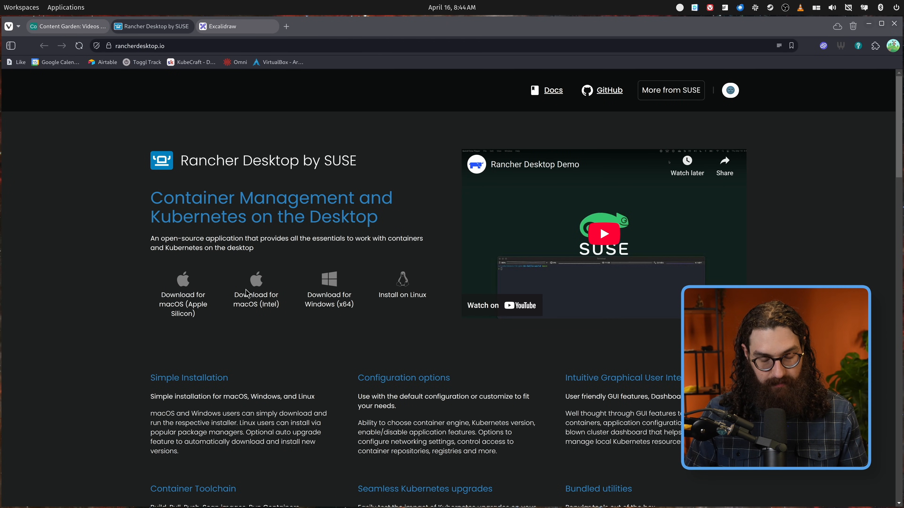
pyautogui.moveTo(300, 329)
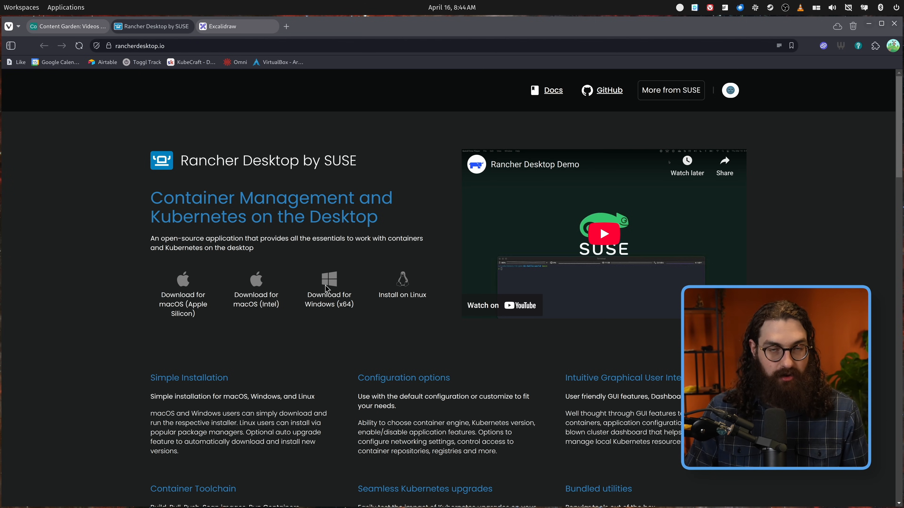
pyautogui.moveTo(305, 280)
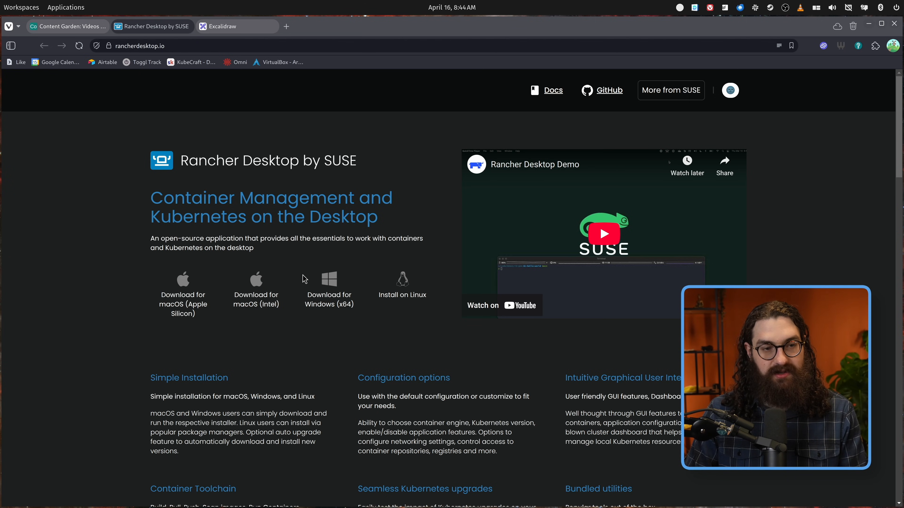
pyautogui.moveTo(264, 254)
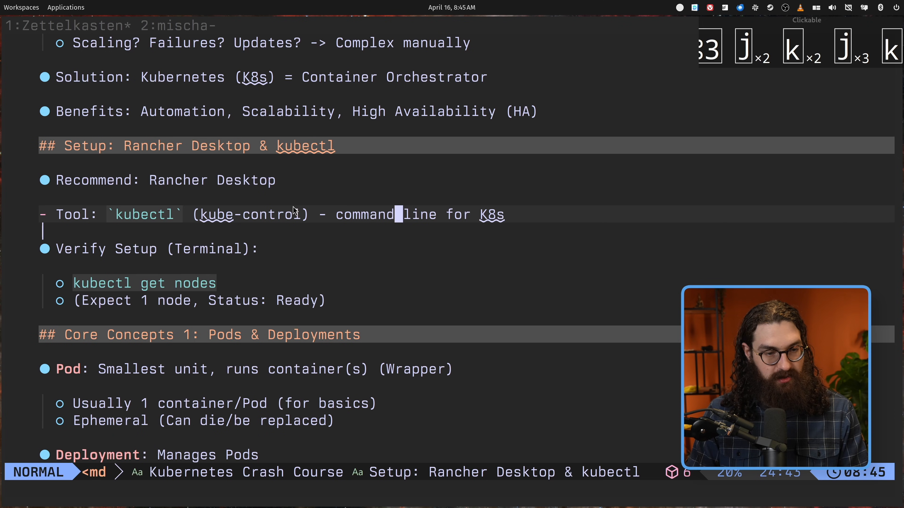
# Leave the Neovim notes and switch to the k3d terminal in tmux window 2.
pyautogui.press('v')
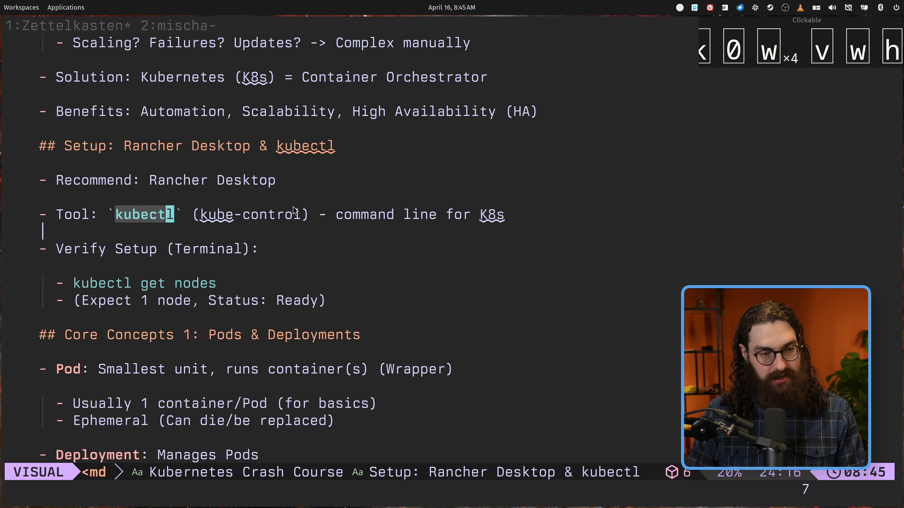
pyautogui.press('Escape')
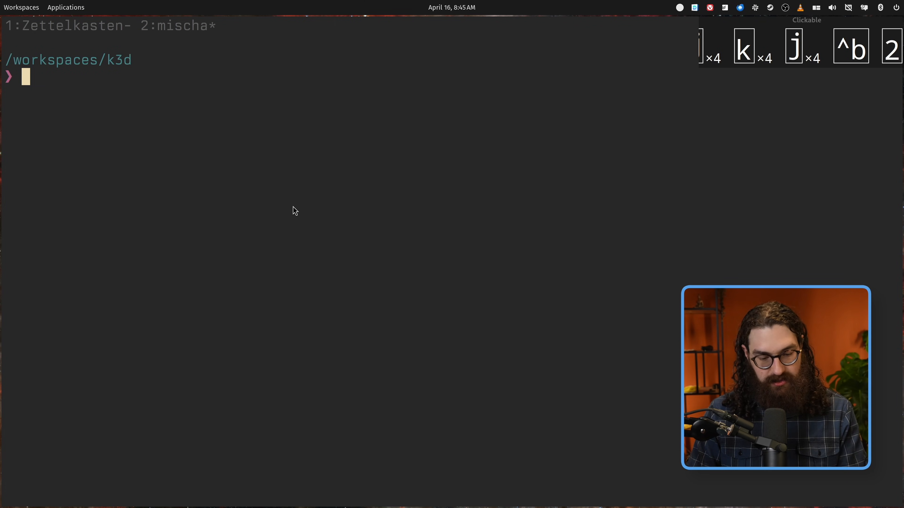
# Run kubectl get nodes to confirm the single k3d server node is Ready.
pyautogui.write('kubecr')
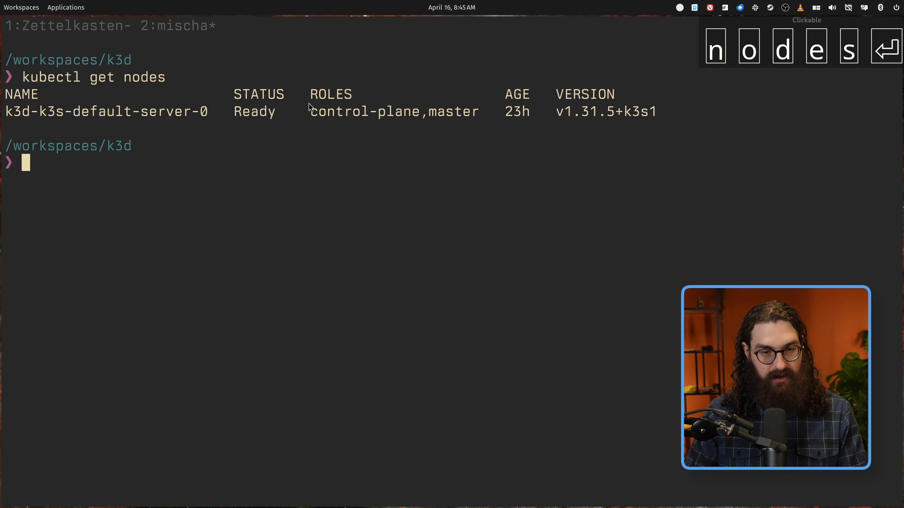
pyautogui.moveTo(322, 154)
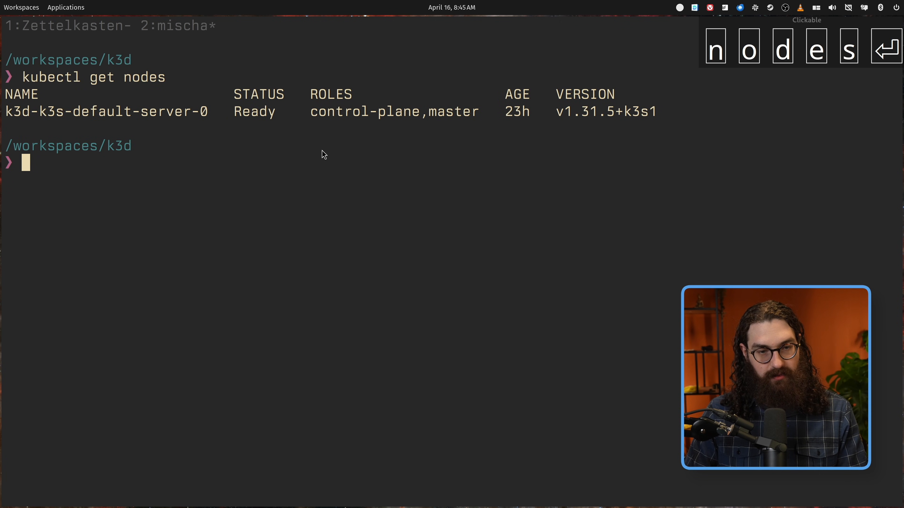
pyautogui.moveTo(389, 150)
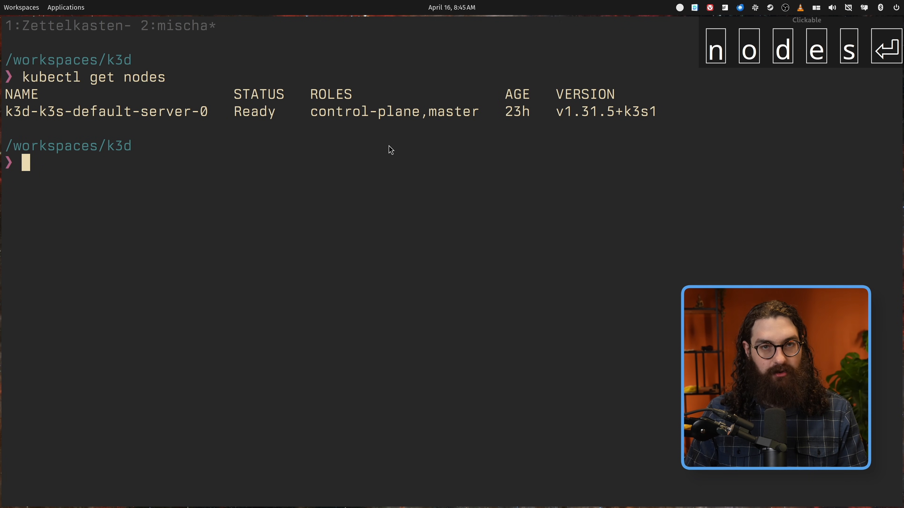
pyautogui.moveTo(565, 143)
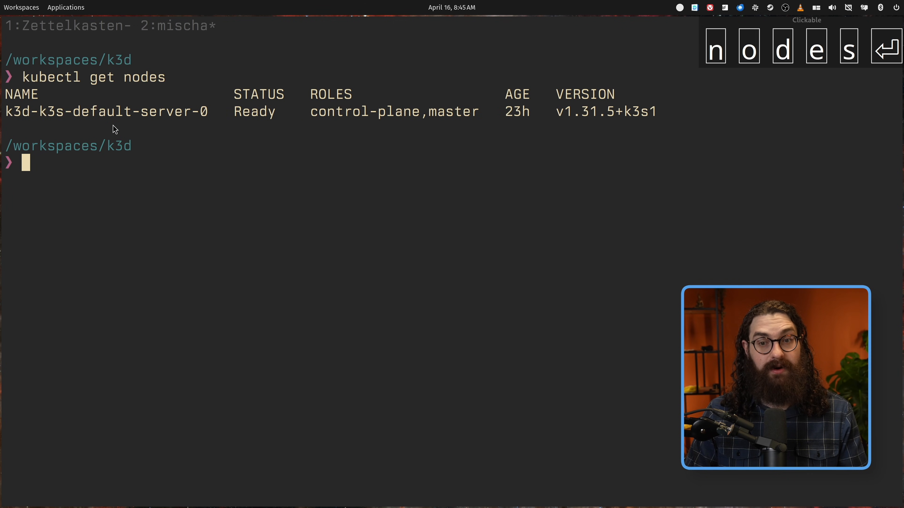
pyautogui.moveTo(182, 177)
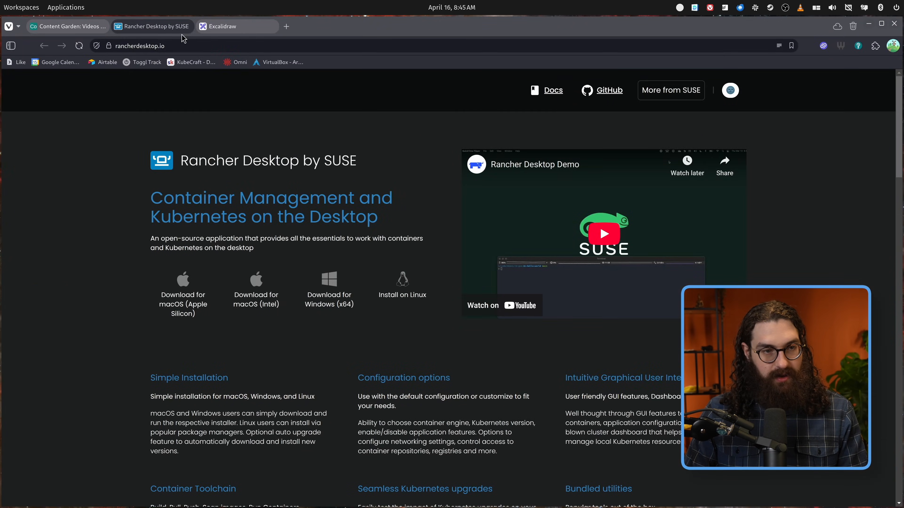
# Return to the Excalidraw cluster diagram, select the rightmost node box and pan the canvas.
pyautogui.click(236, 26)
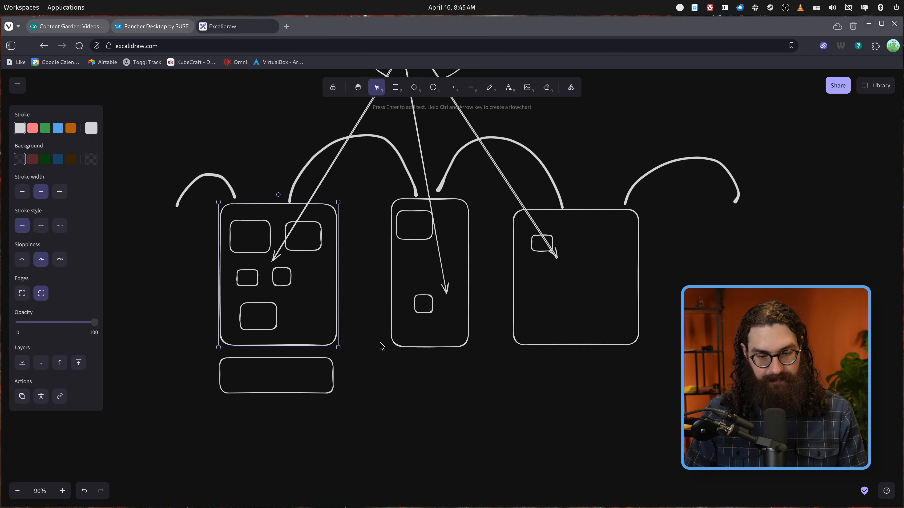
pyautogui.click(575, 275)
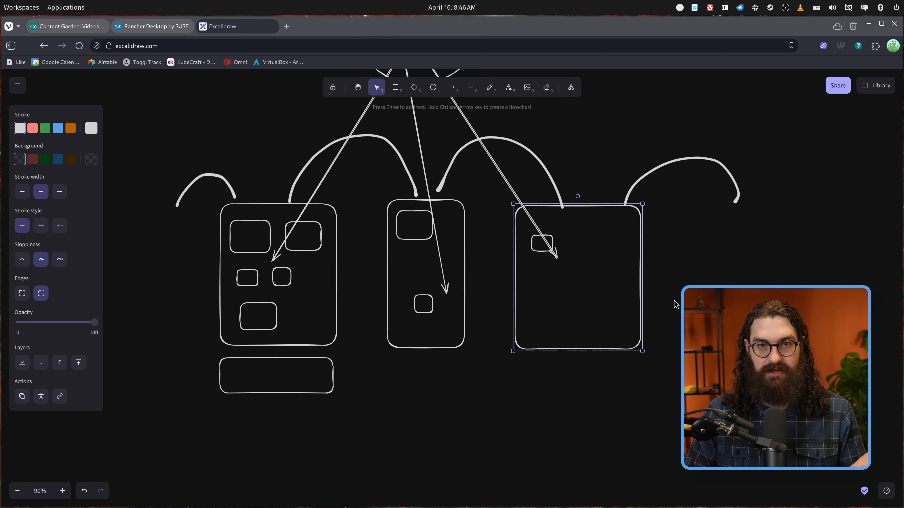
pyautogui.hscroll(-3)
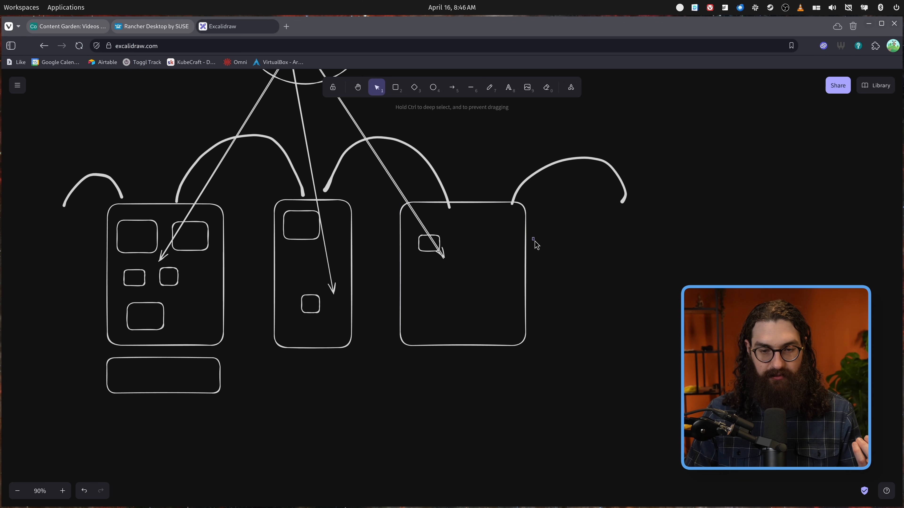
pyautogui.moveTo(527, 238)
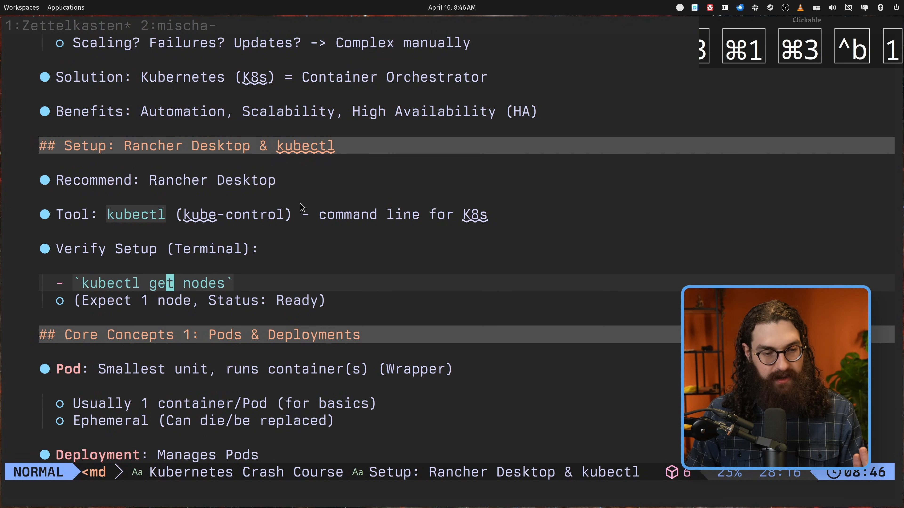
# Scroll through the setup notes before returning to the terminal's node list.
pyautogui.scroll(-3)
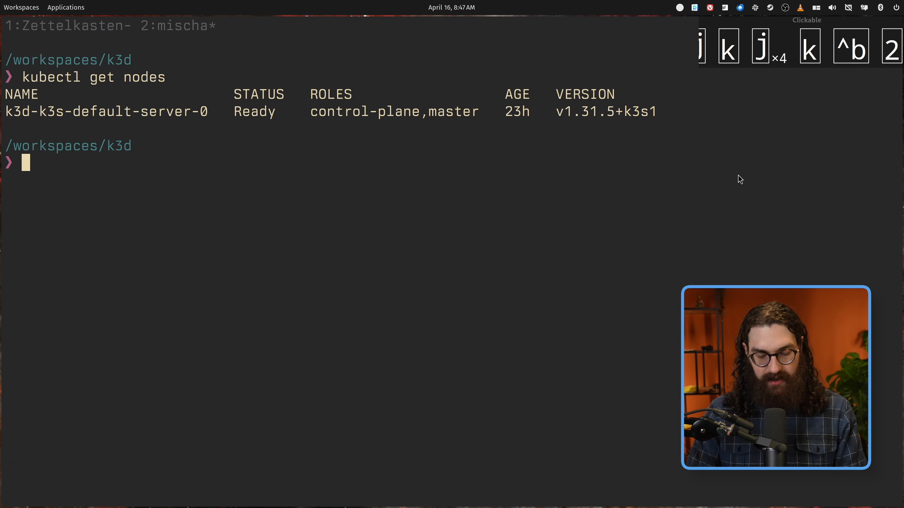
# Run k run nginx --image=nginx and check it with k get pods.
pyautogui.write('k run nginx --image')
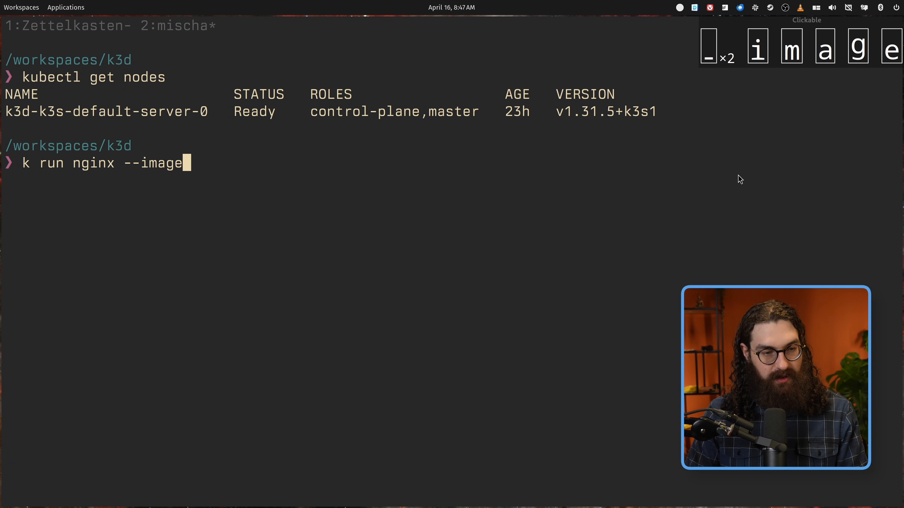
pyautogui.write('=nginx')
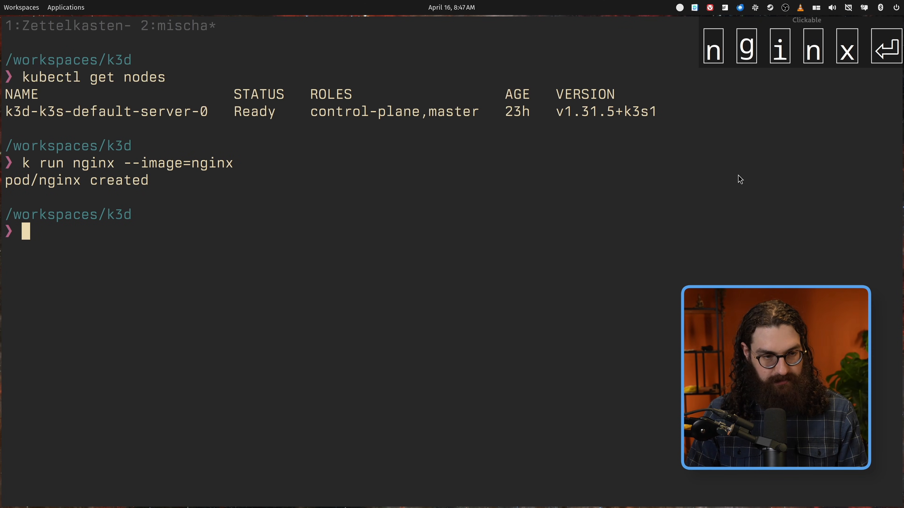
pyautogui.write('k get pods')
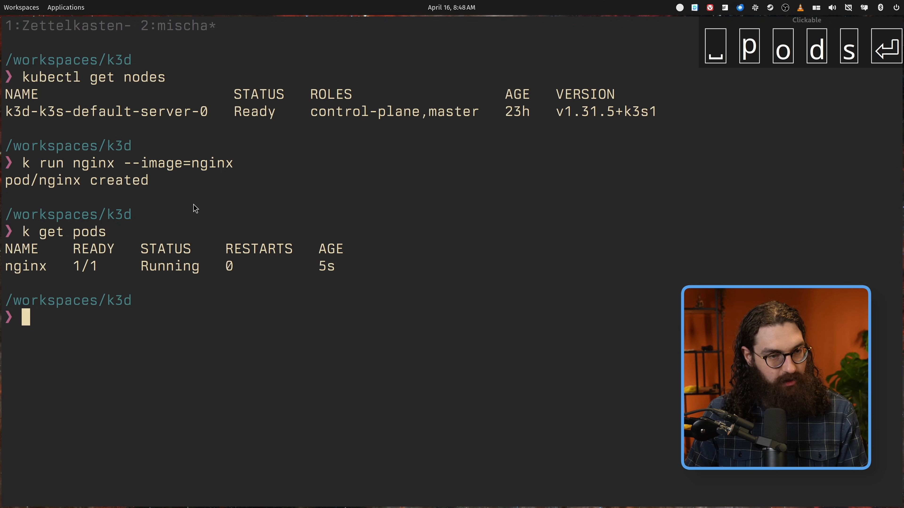
pyautogui.moveTo(323, 238)
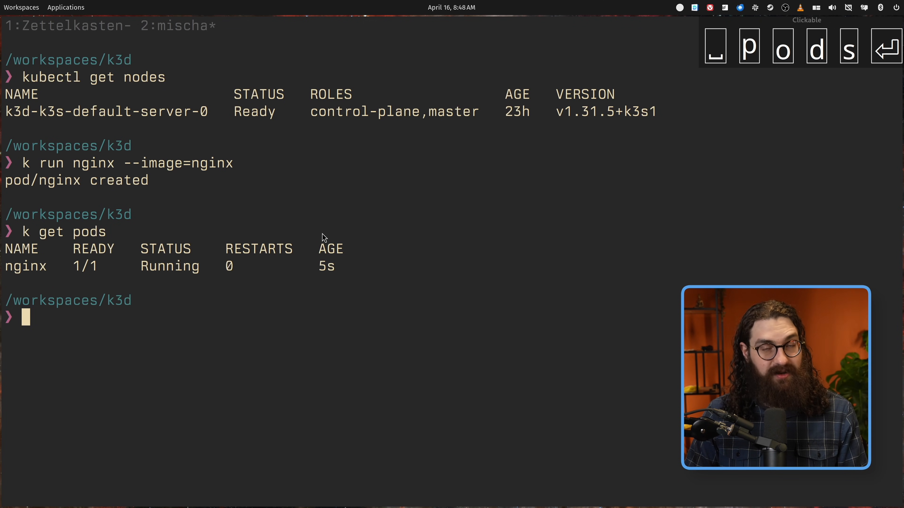
# Enter k delete pod nginx to remove the standalone pod.
pyautogui.write('k')
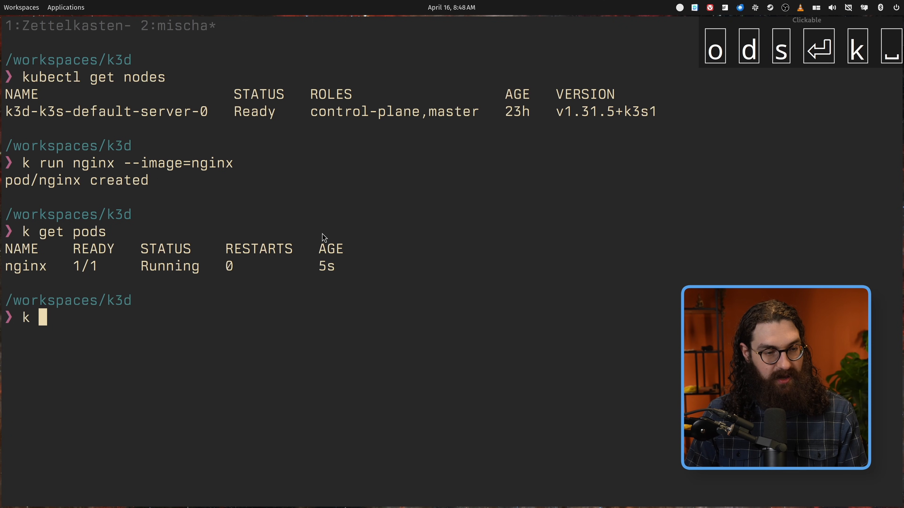
pyautogui.write('delete pod nginx')
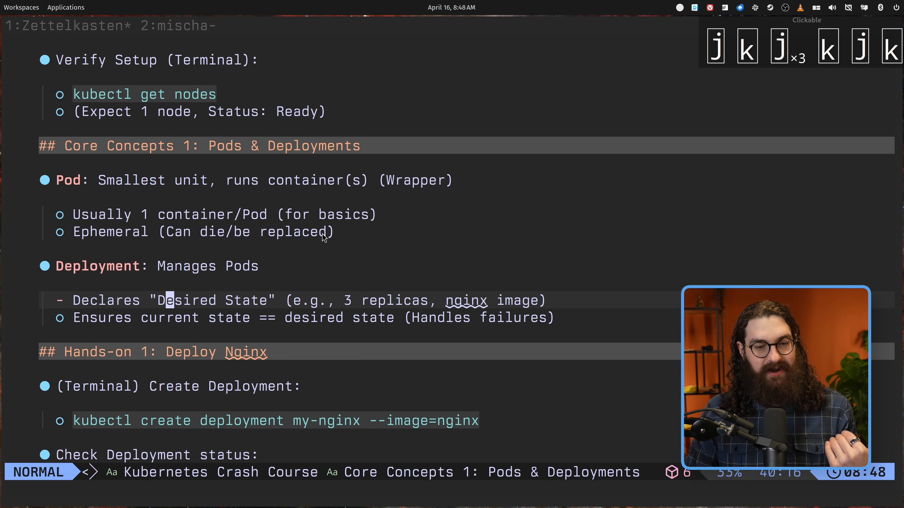
# Move through the Deployment and desired-state notes toward the create deployment example.
pyautogui.press('w')
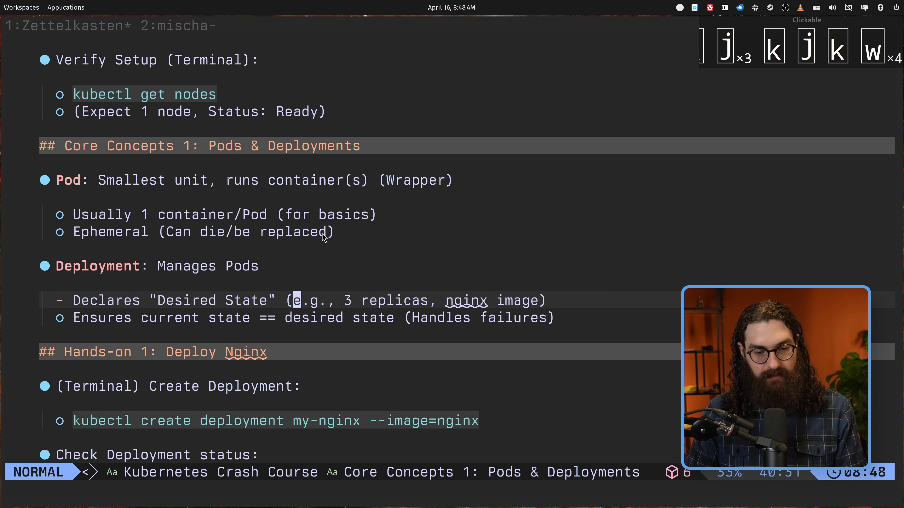
pyautogui.press('w')
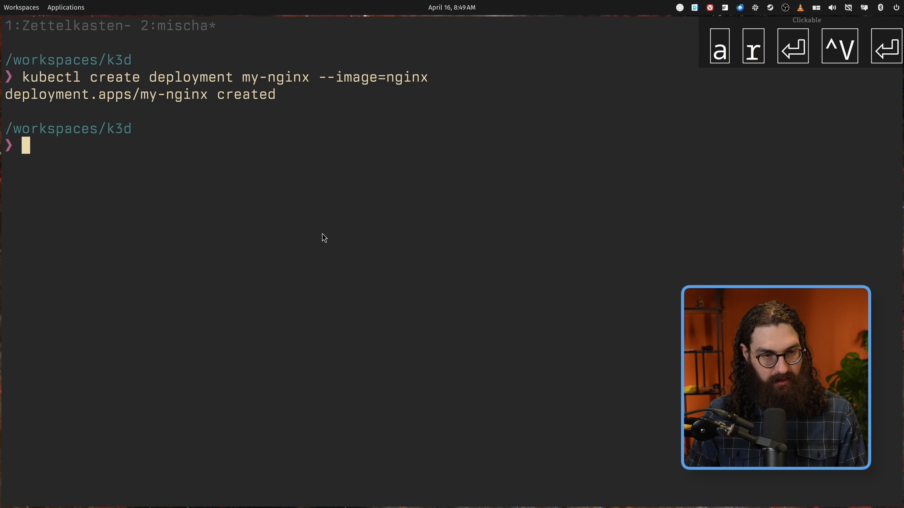
# List pods to see the my-nginx pod Running 1/1, then start deleting the my-nginx deployment.
pyautogui.write('k get pods')
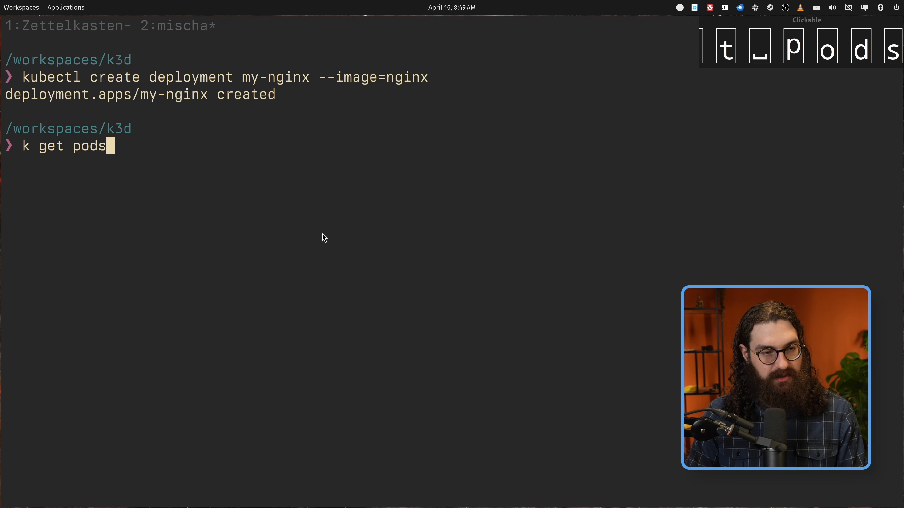
pyautogui.press('Return')
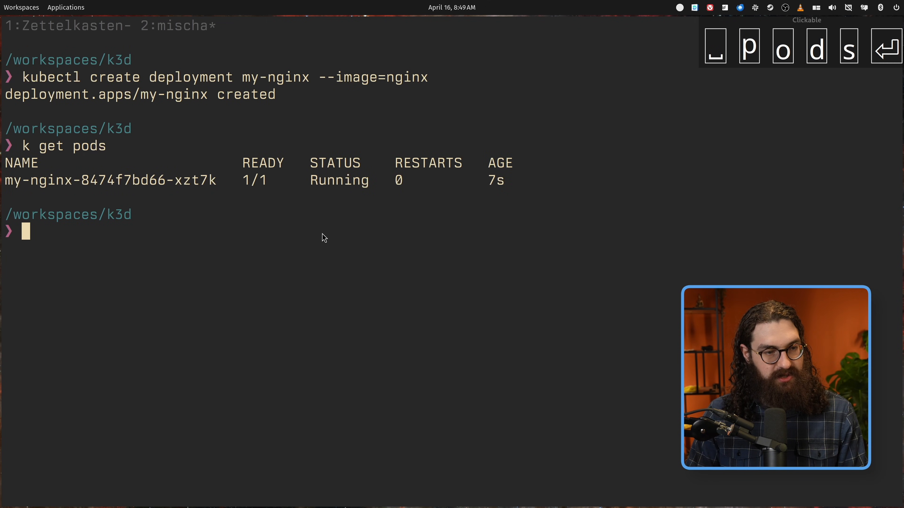
pyautogui.moveTo(66, 190)
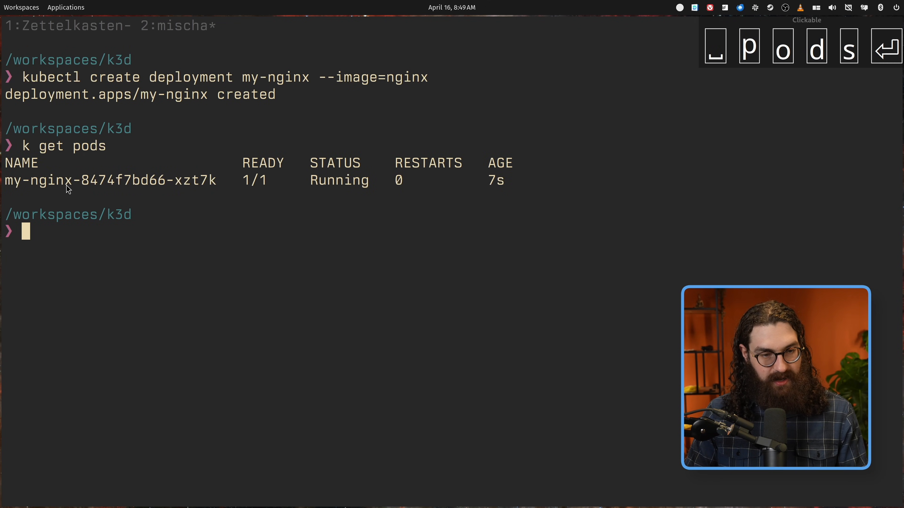
pyautogui.moveTo(198, 164)
pyautogui.write('k')
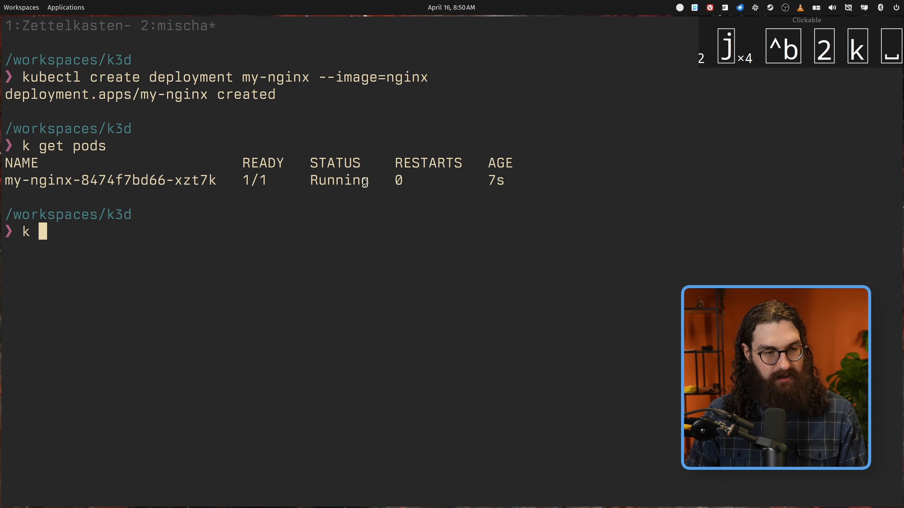
pyautogui.write('get pods')
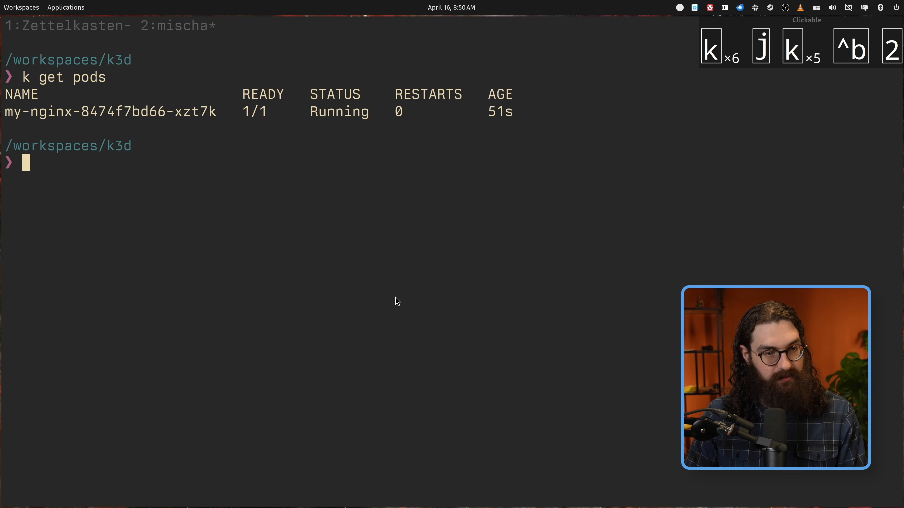
pyautogui.write('k delete deployments.apps my-nginx')
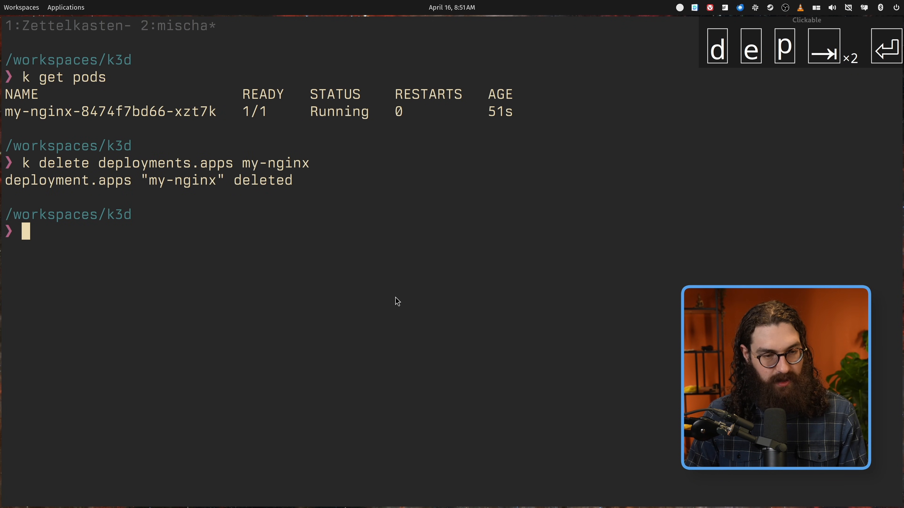
# Recreate the my-nginx deployment with 3 replicas and list its pods.
pyautogui.write('get pg')
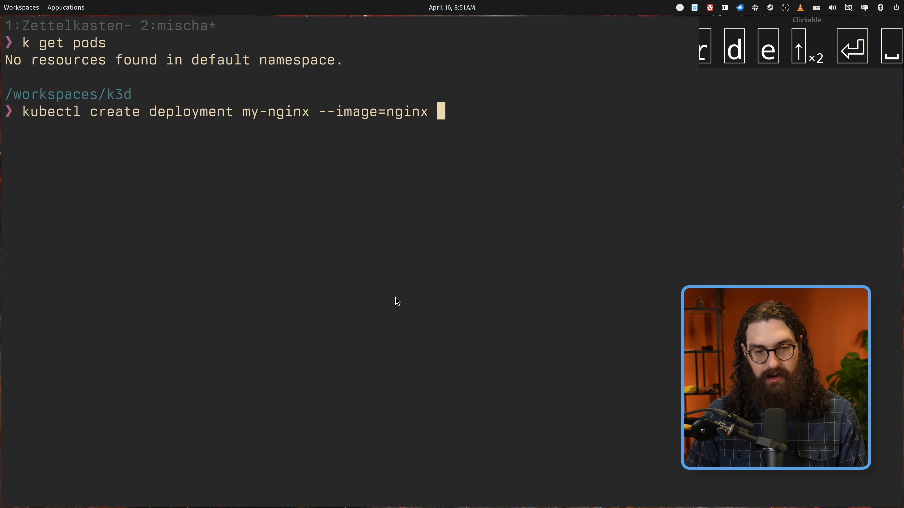
pyautogui.write('--replicas=3')
pyautogui.write('k d')
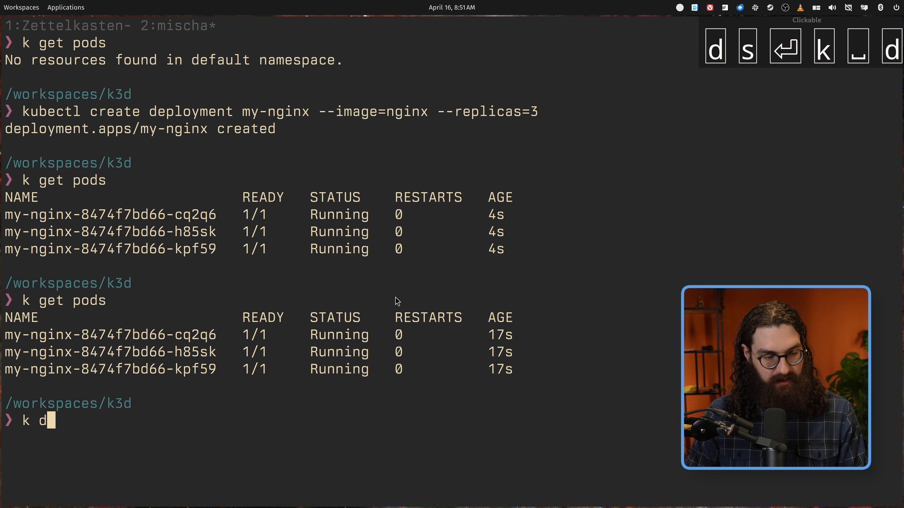
# Delete pod my-nginx-8474f7bd66-cq2q6 and list pods with kgp to see its replacement Running.
pyautogui.write('elete pod my-nginx-8474f7bd66-')
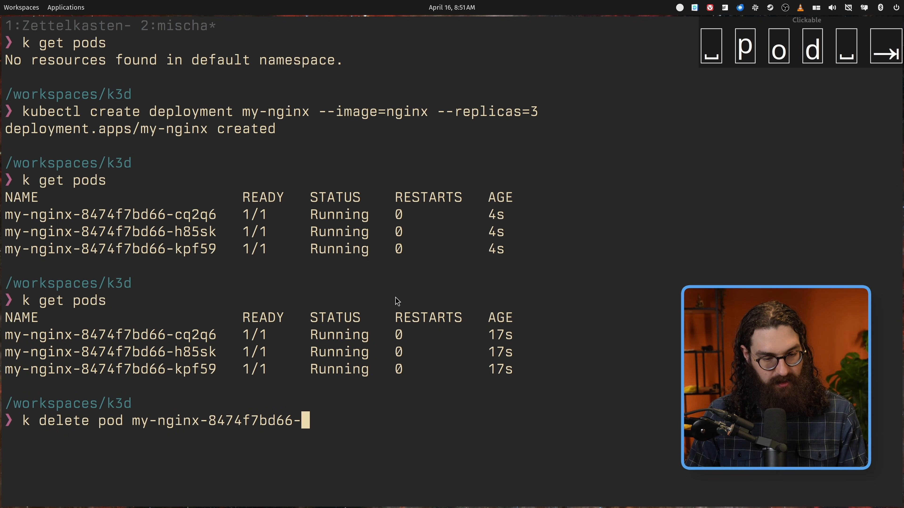
pyautogui.write('cq2q6')
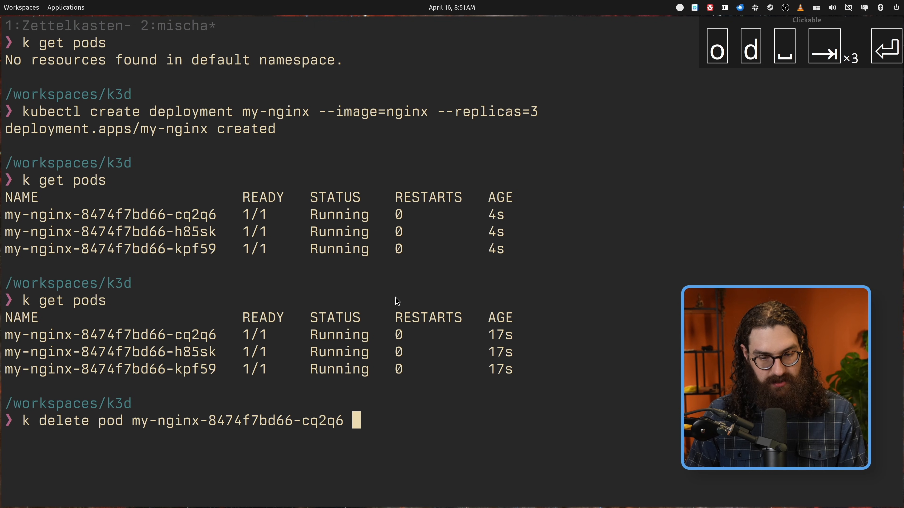
pyautogui.press('Return')
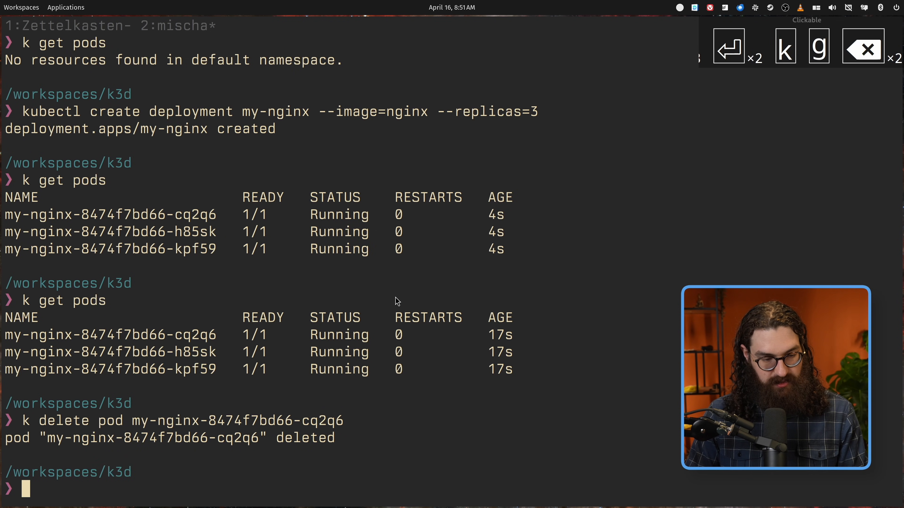
pyautogui.write('kgp')
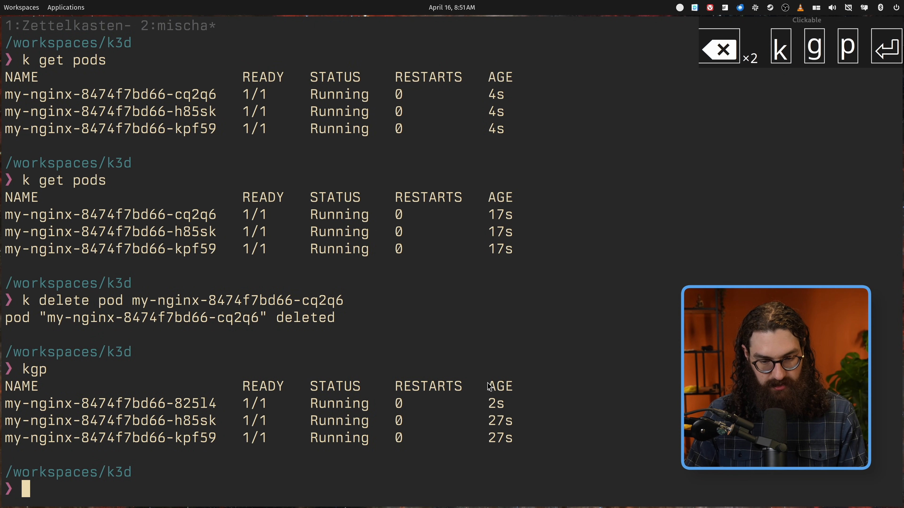
pyautogui.moveTo(505, 416)
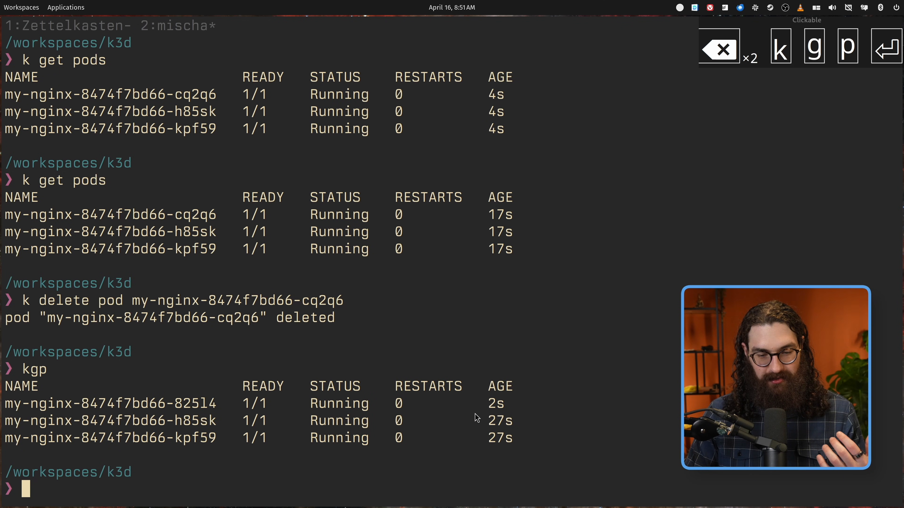
pyautogui.moveTo(515, 356)
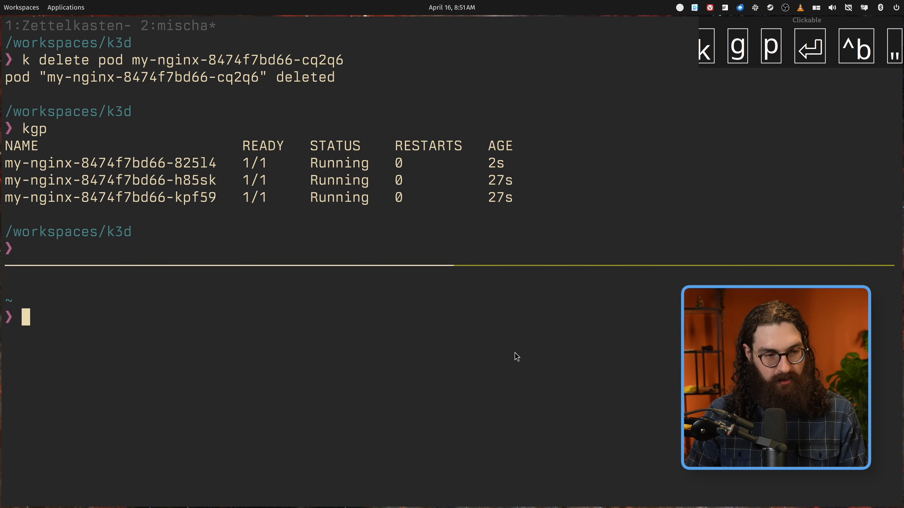
# Run watch -n 0.5 "kubectl get pods" in the lower pane to refresh the pod list live.
pyautogui.write('ds')
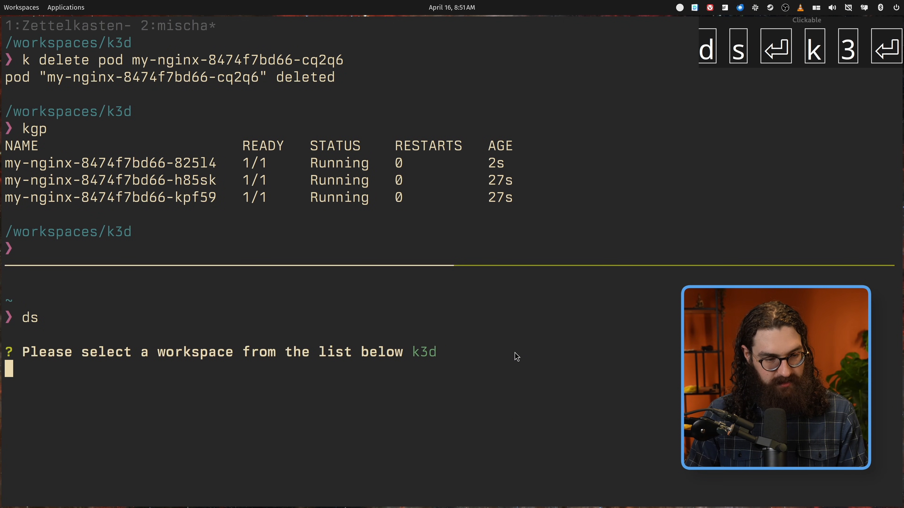
pyautogui.write('watch')
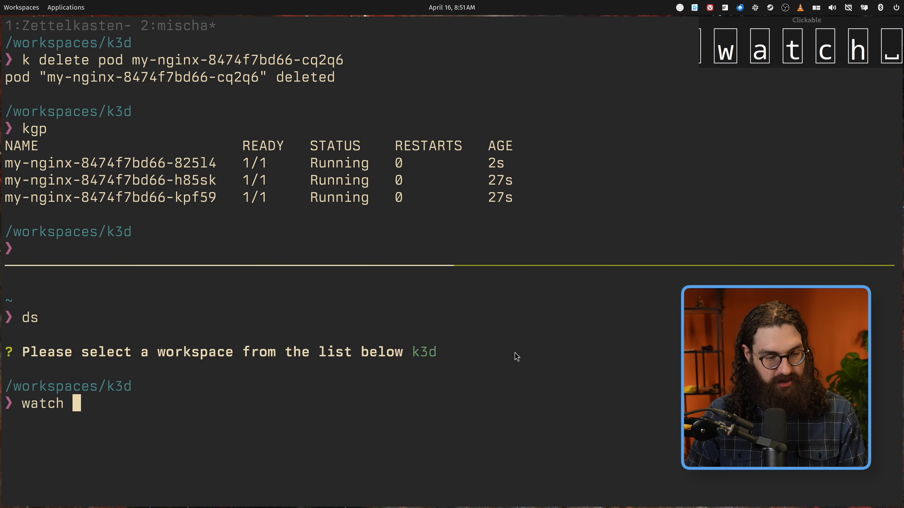
pyautogui.write('-n 0.5')
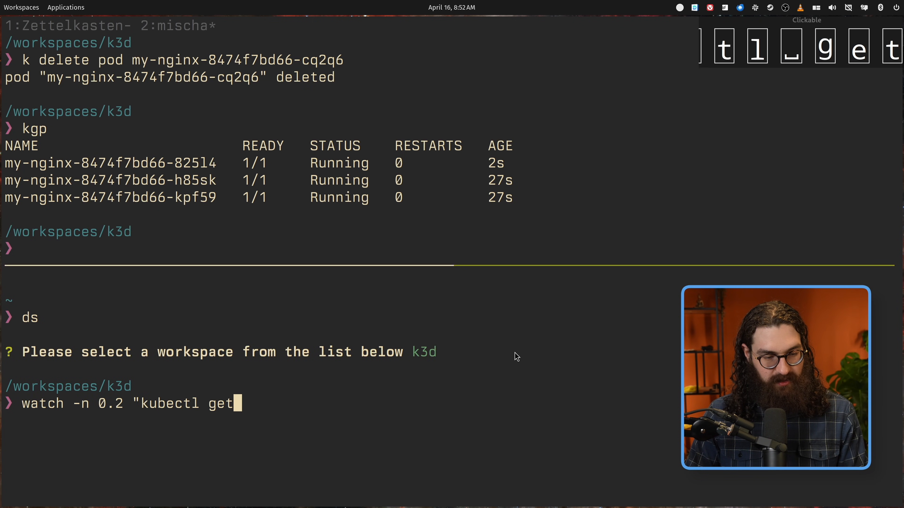
pyautogui.write('pods')
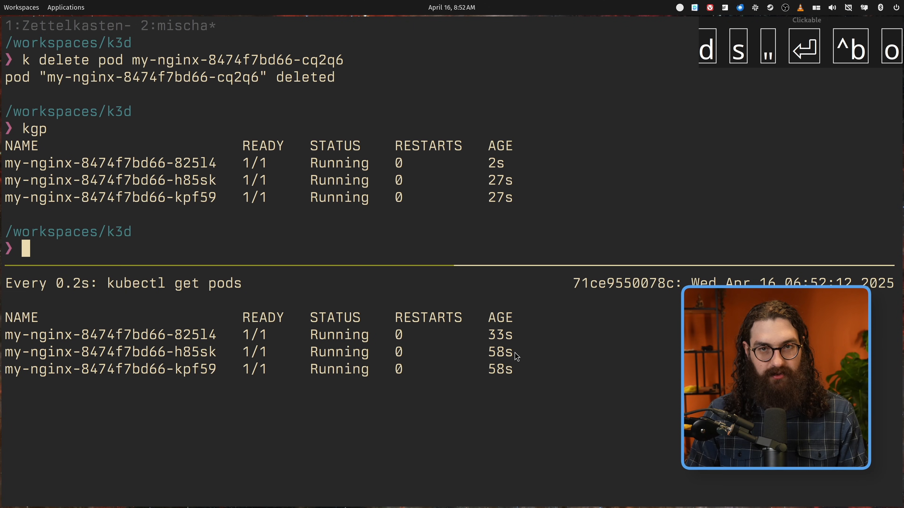
# Clear the upper pane and delete the pod ending 82514, watching it get replaced.
pyautogui.write('cl')
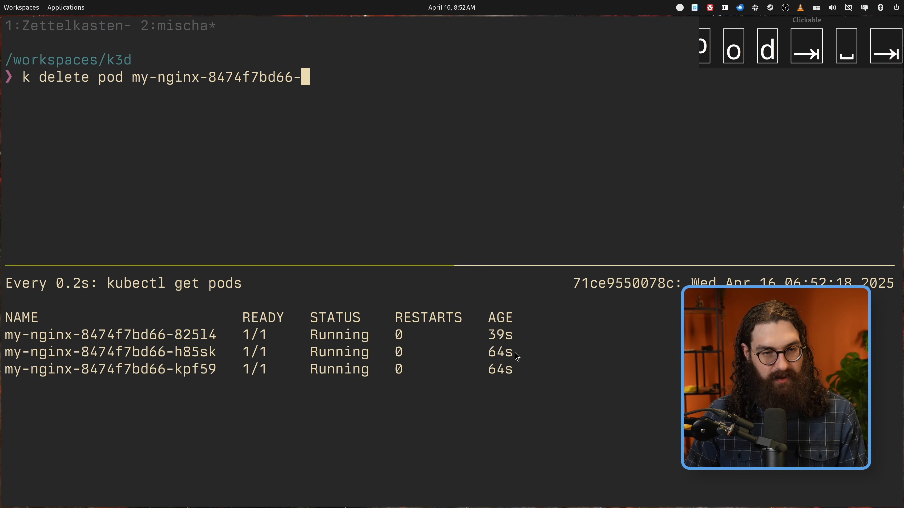
pyautogui.write('82514')
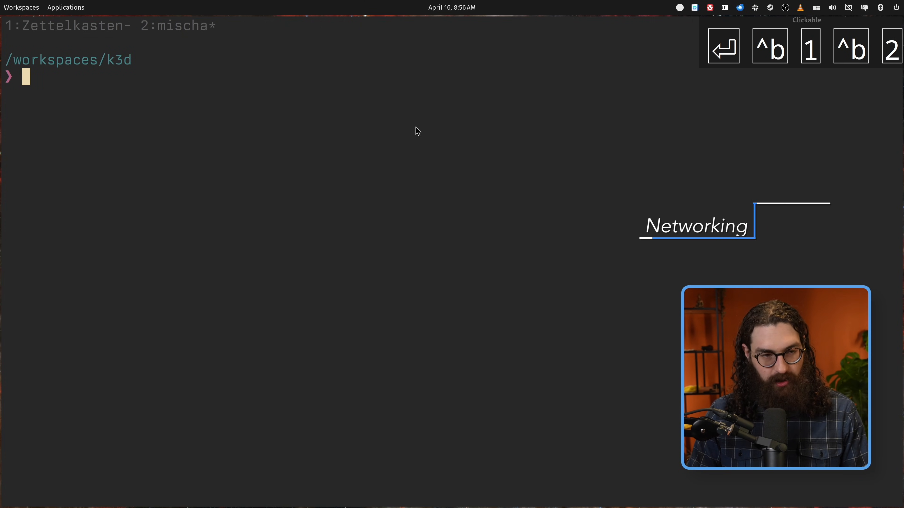
# List pods -o wide, delete my-nginx-8474f7bd66-h85sk, and show replacement k49fq at 10.42.0.20.
pyautogui.write('k get pods -o wide')
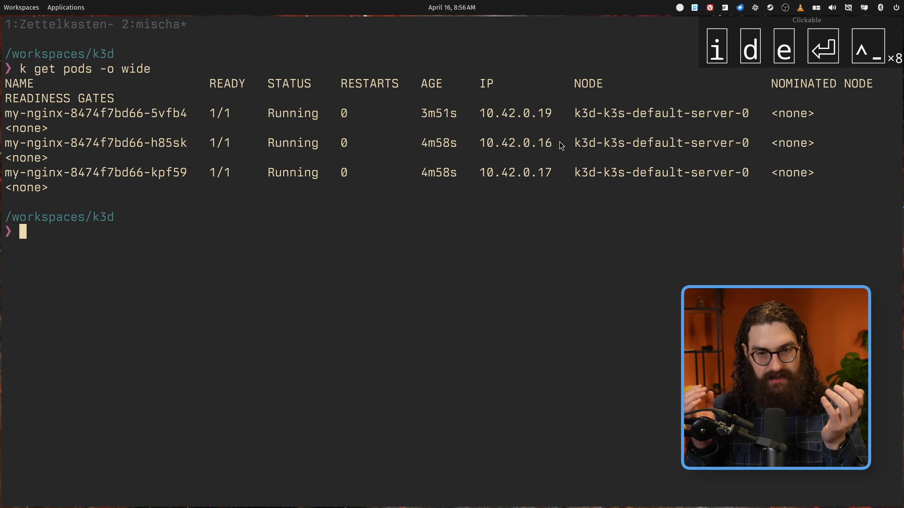
pyautogui.moveTo(480, 183)
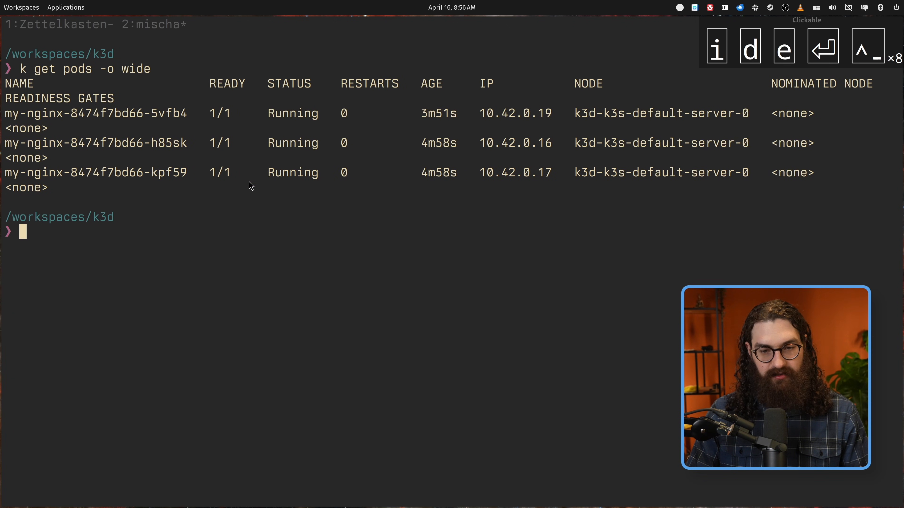
pyautogui.doubleClick(509, 143)
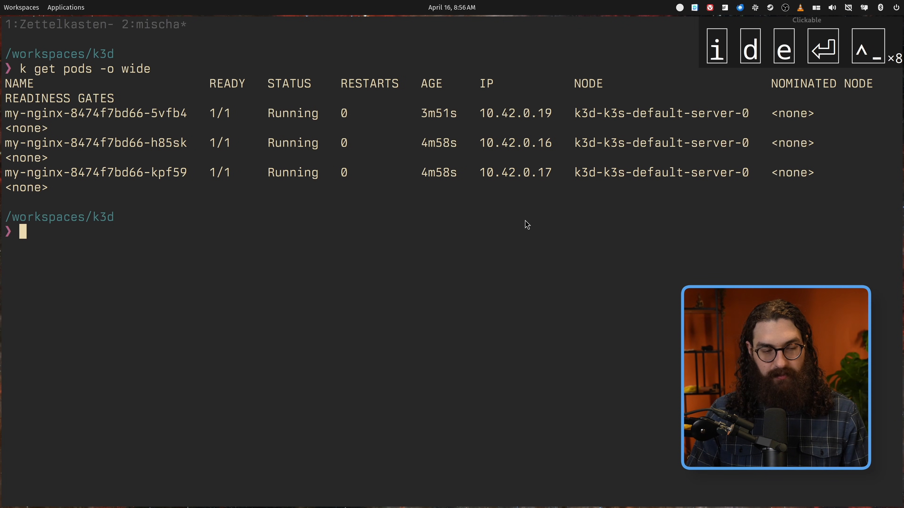
pyautogui.write('k delete poddisruptionbudgets.policy')
pyautogui.write('k get pods')
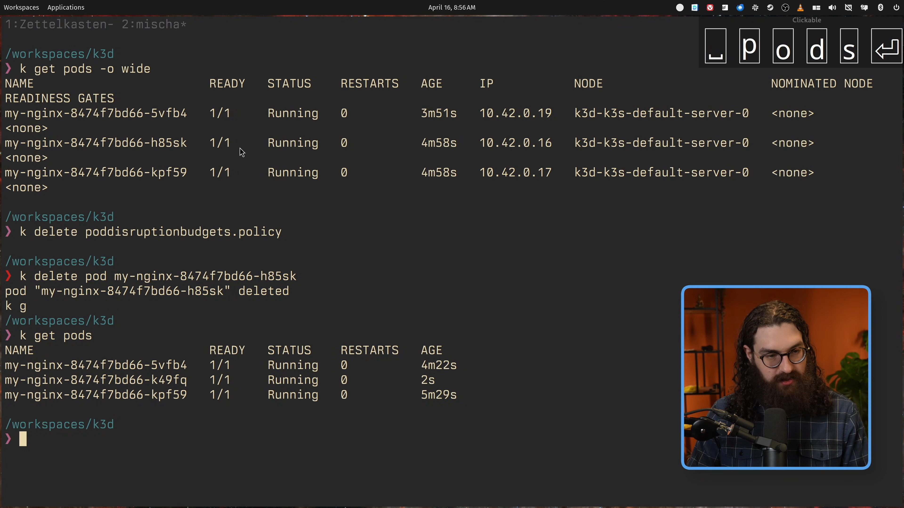
pyautogui.moveTo(546, 151)
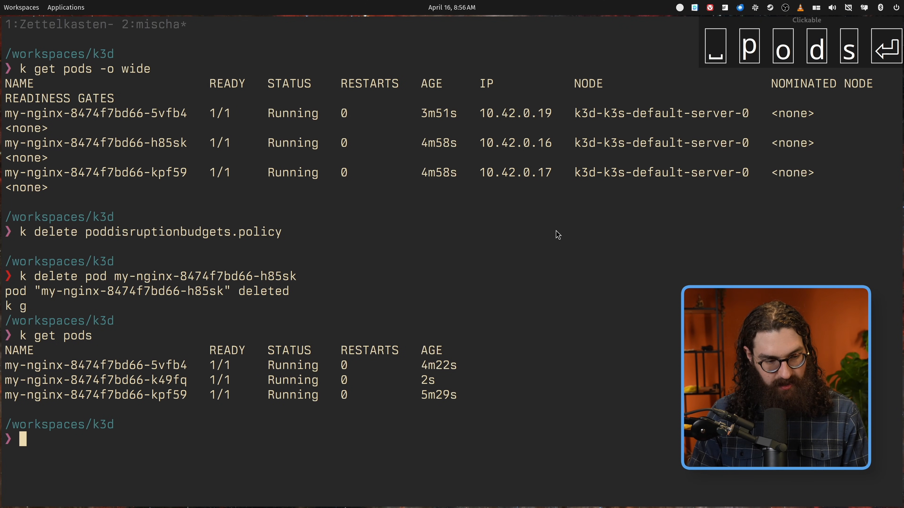
pyautogui.write('k get pods -o wide')
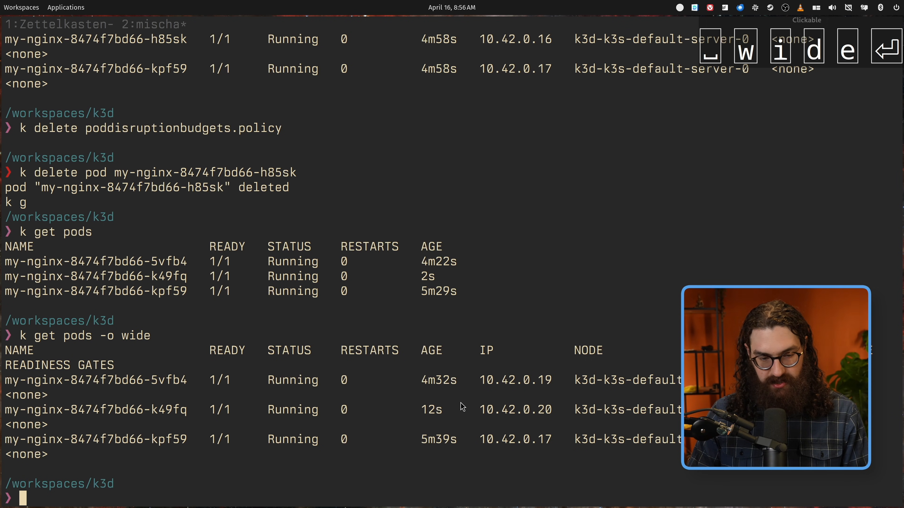
pyautogui.moveTo(200, 400)
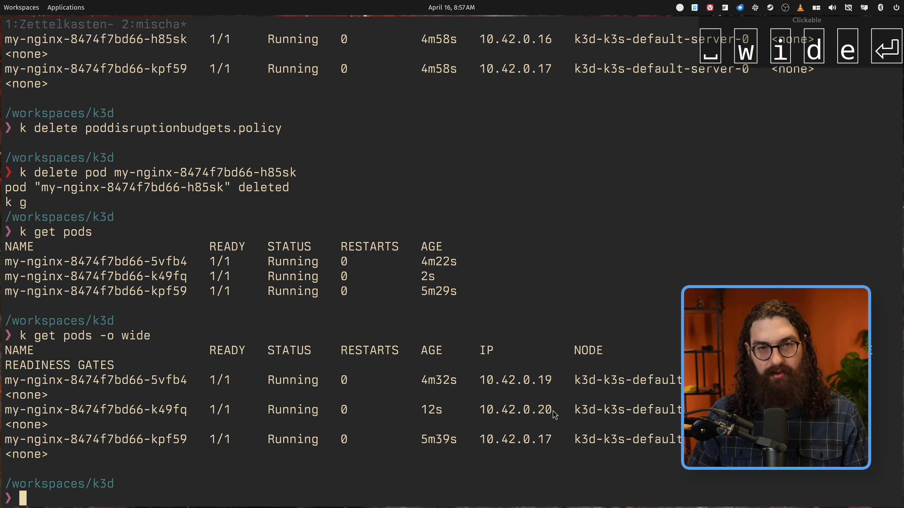
# Draw arrows from the circle to the three boxes and label the circle ClusterIP.
pyautogui.click(236, 26)
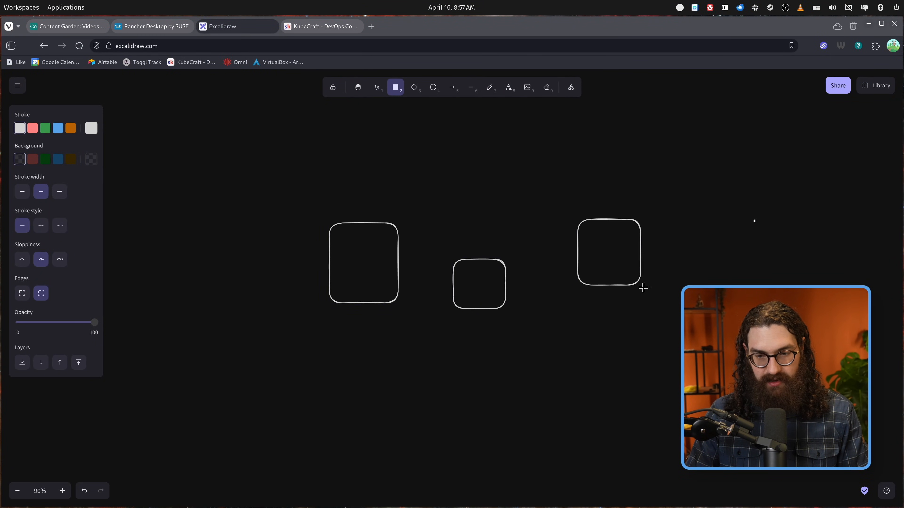
pyautogui.click(433, 87)
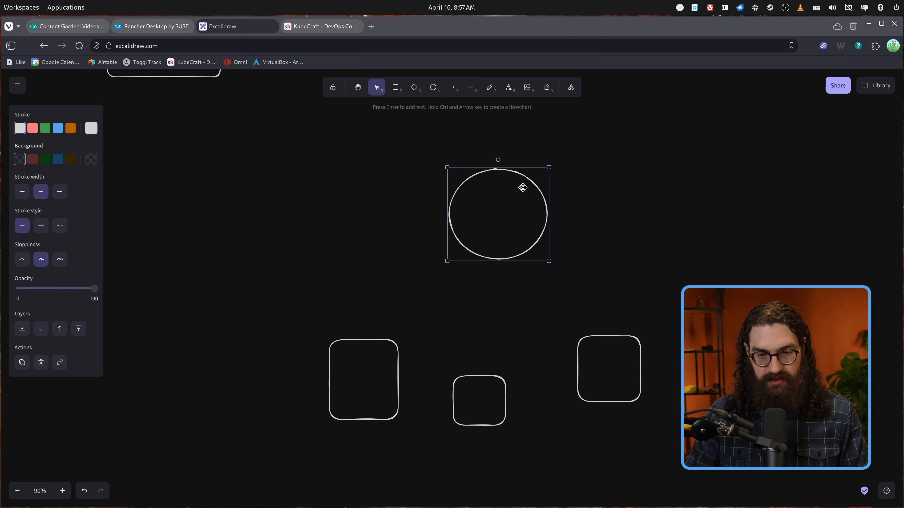
pyautogui.click(452, 87)
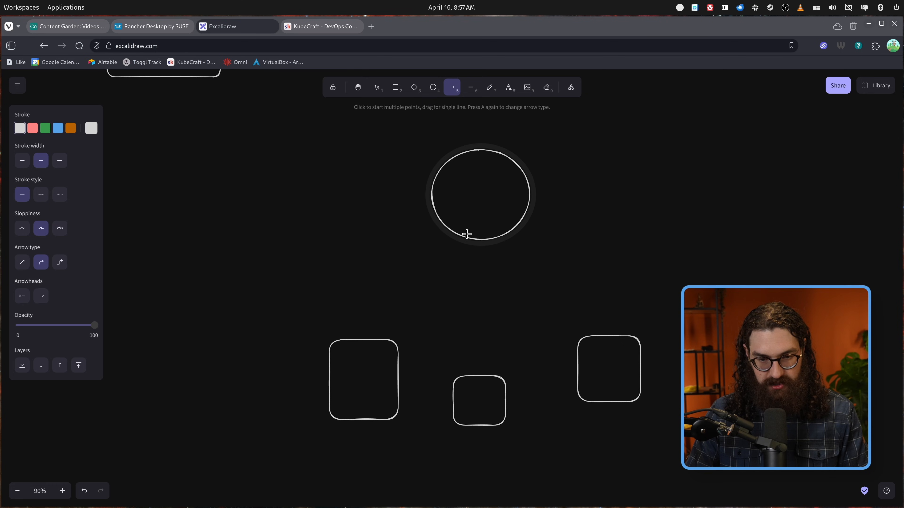
pyautogui.moveTo(464, 236); pyautogui.dragTo(388, 337)
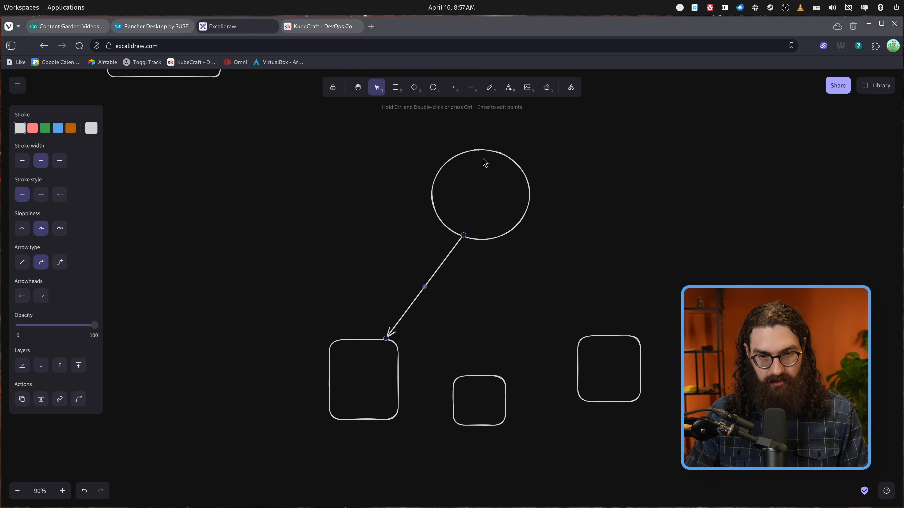
pyautogui.moveTo(481, 231); pyautogui.dragTo(483, 371)
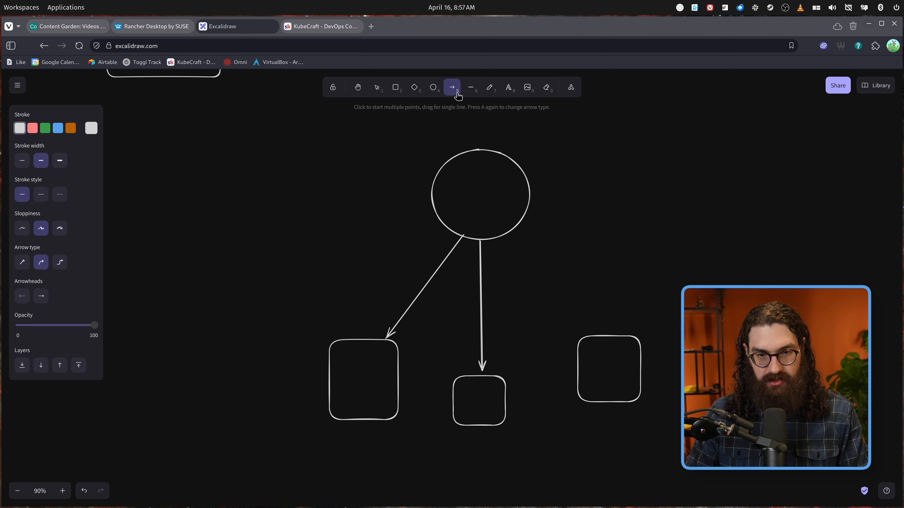
pyautogui.moveTo(501, 234); pyautogui.dragTo(587, 330)
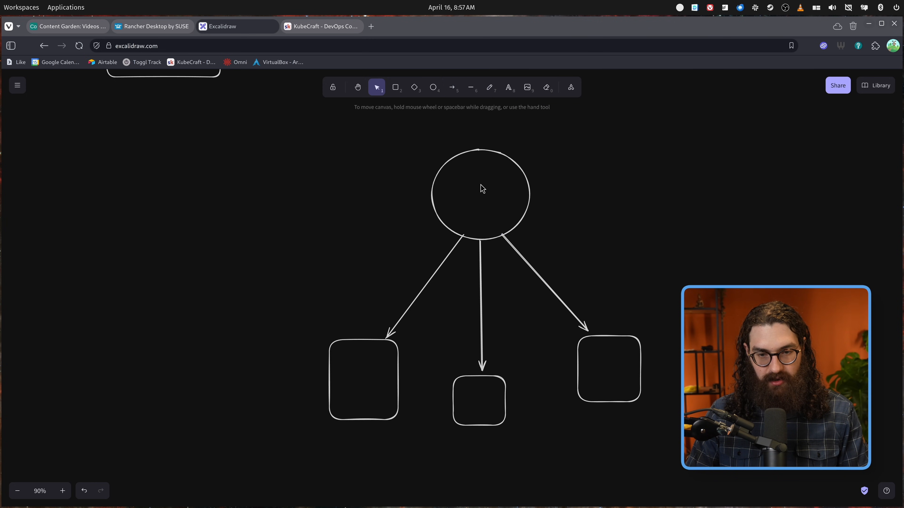
pyautogui.write('ClusterIP')
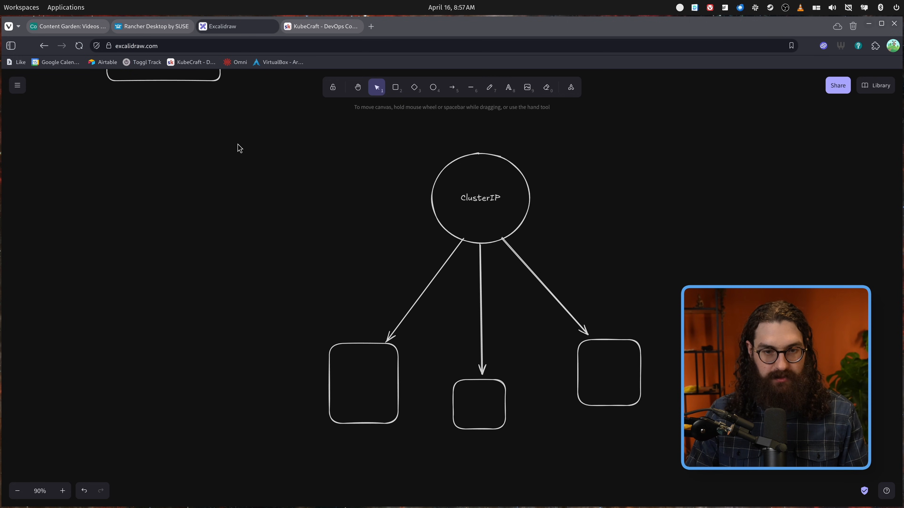
# Add an incoming arrow to the ClusterIP circle and draw a large circle replacing the right box.
pyautogui.scroll(-3)
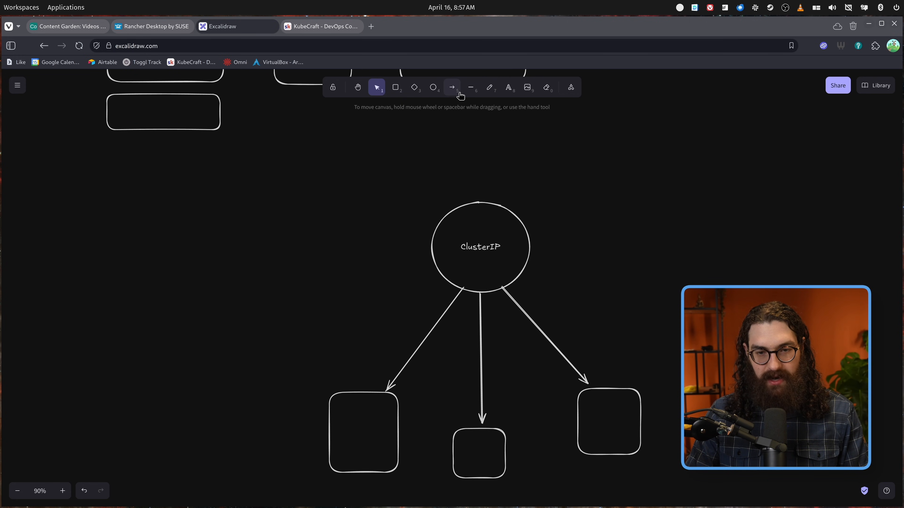
pyautogui.click(452, 87)
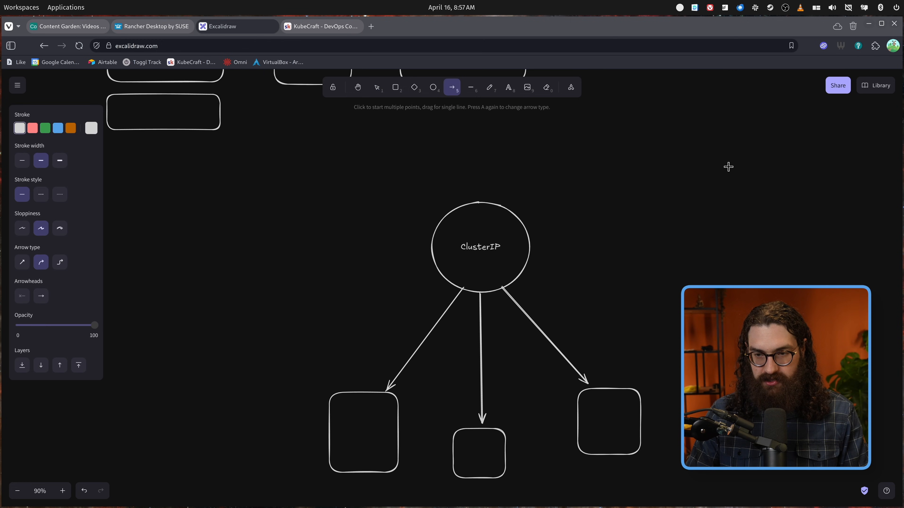
pyautogui.moveTo(725, 166); pyautogui.dragTo(530, 228)
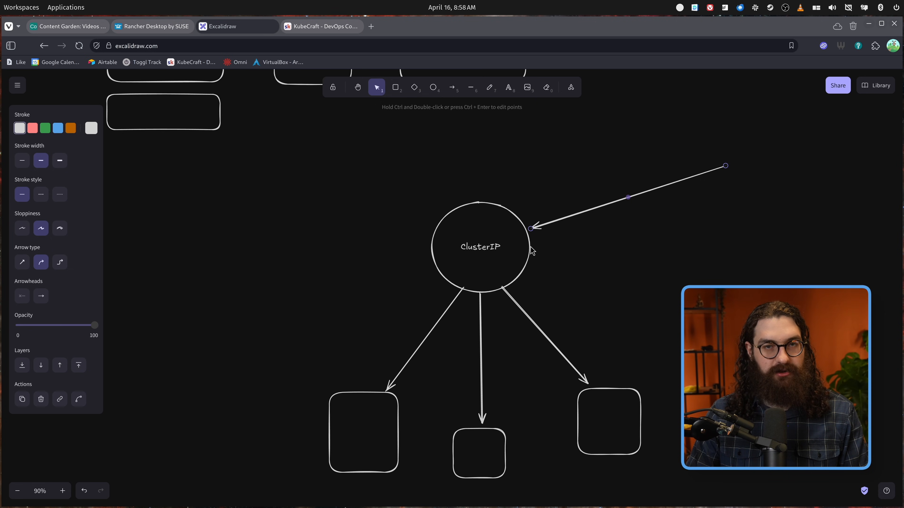
pyautogui.moveTo(547, 269)
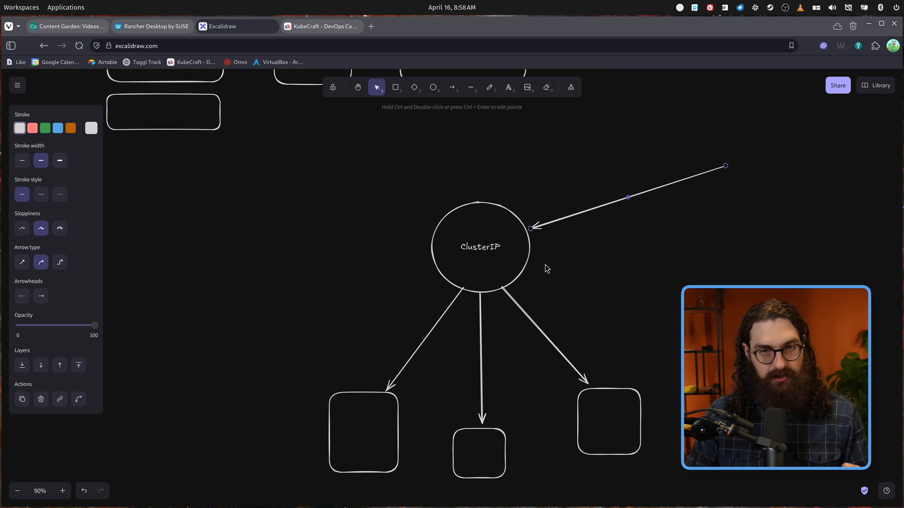
pyautogui.scroll(-3)
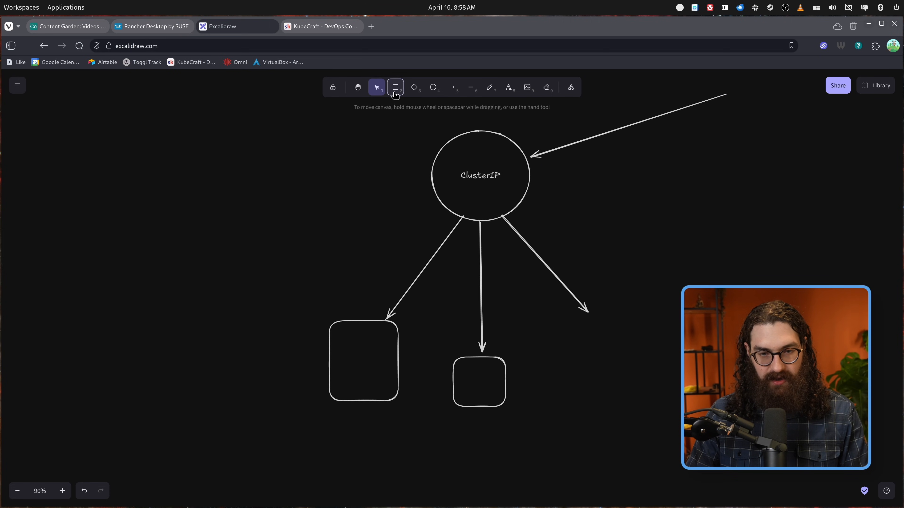
pyautogui.moveTo(554, 302); pyautogui.dragTo(680, 428)
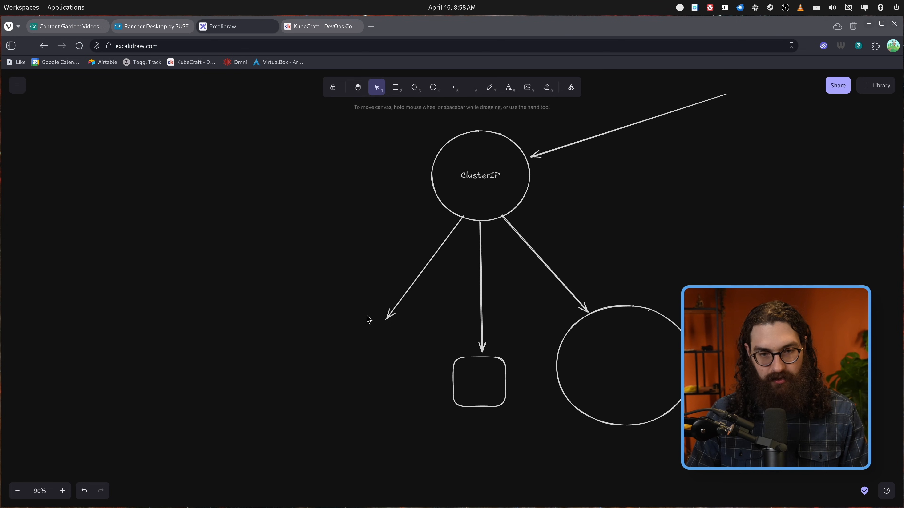
pyautogui.click(365, 357)
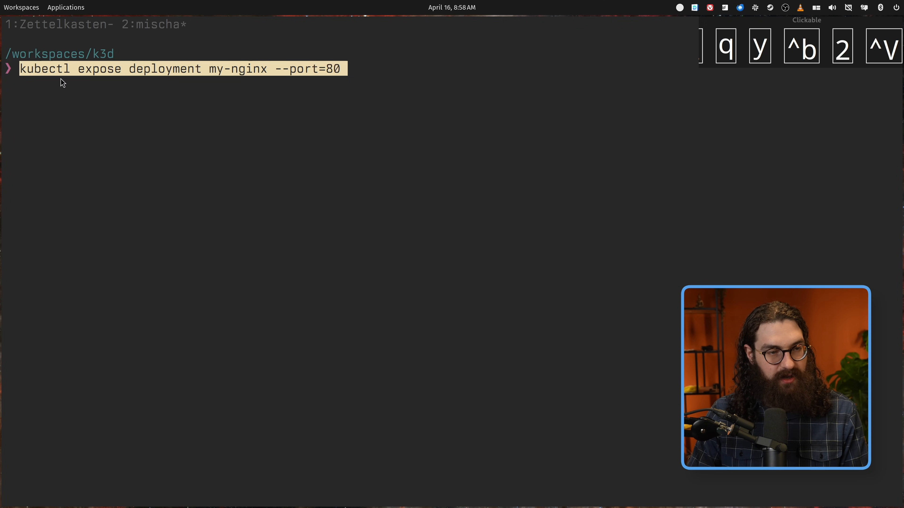
pyautogui.moveTo(175, 77)
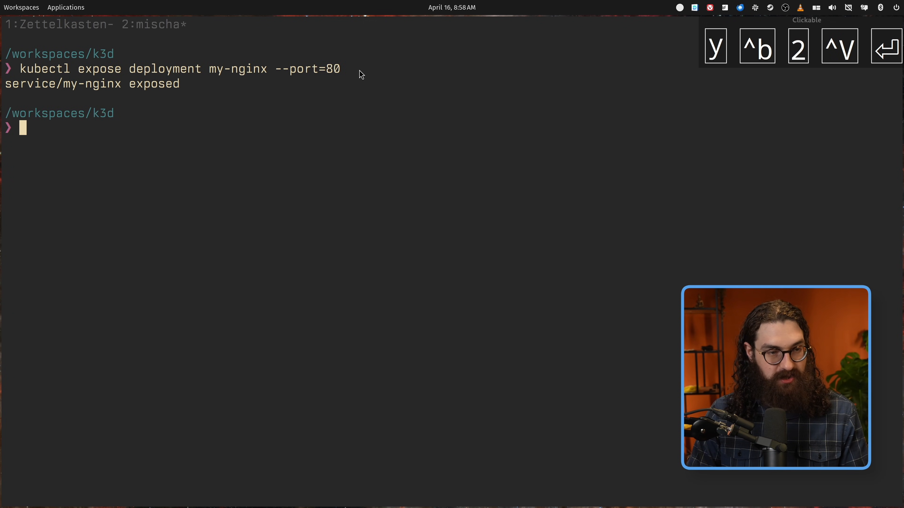
# Show the my-nginx service details, highlighting its ClusterIP type at 10.43.225.29 port 80/TCP.
pyautogui.write('k get service my-nginx')
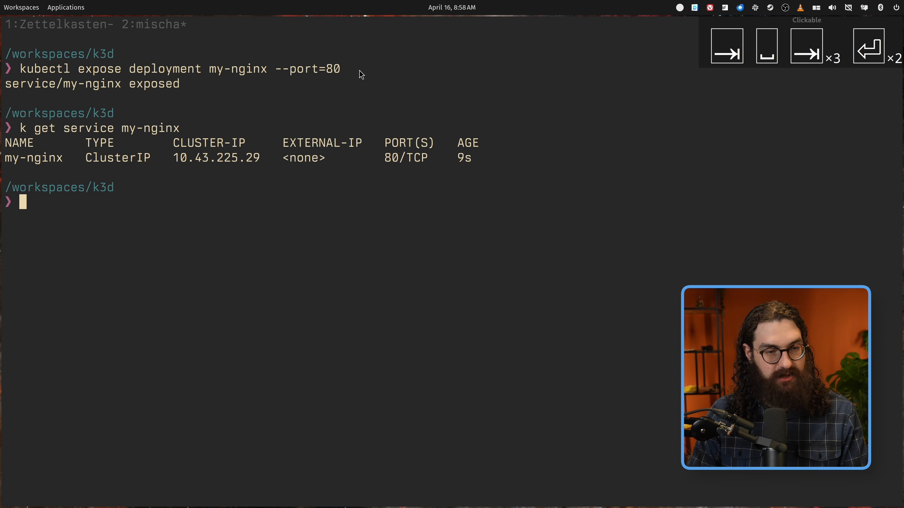
pyautogui.moveTo(90, 164)
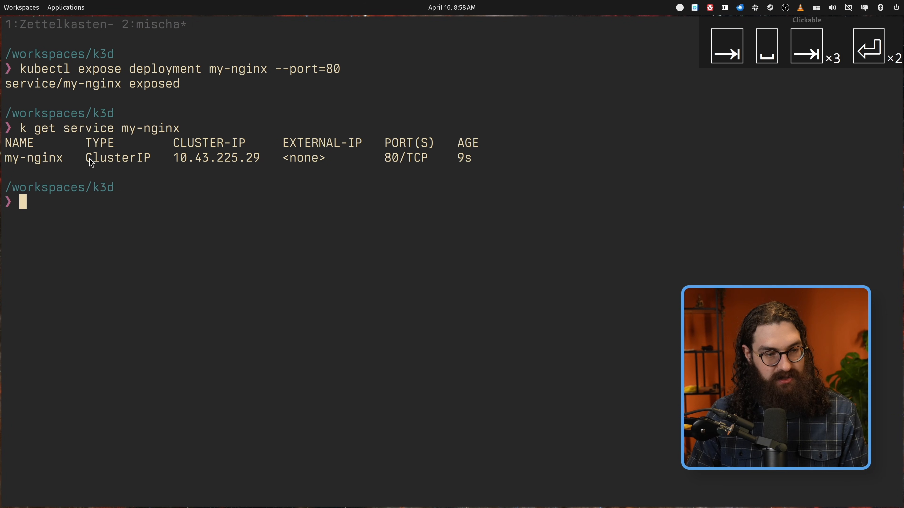
pyautogui.doubleClick(205, 157)
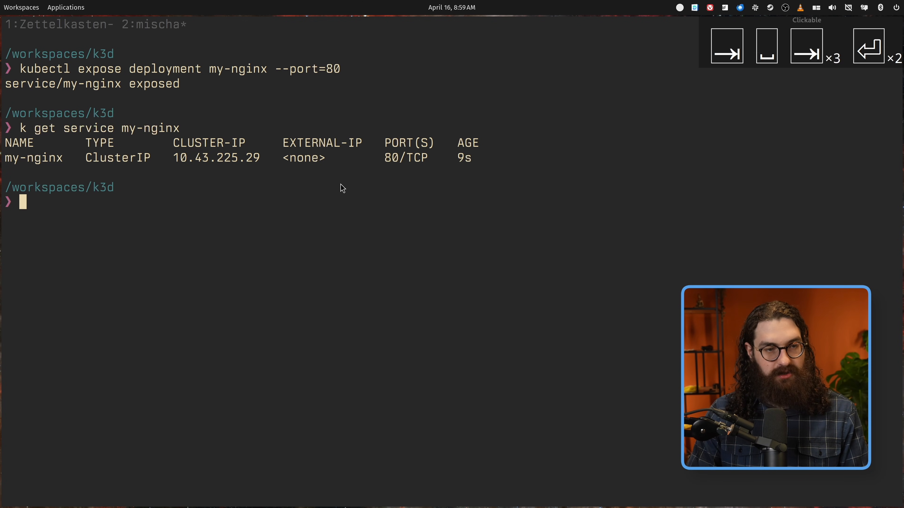
pyautogui.moveTo(408, 175)
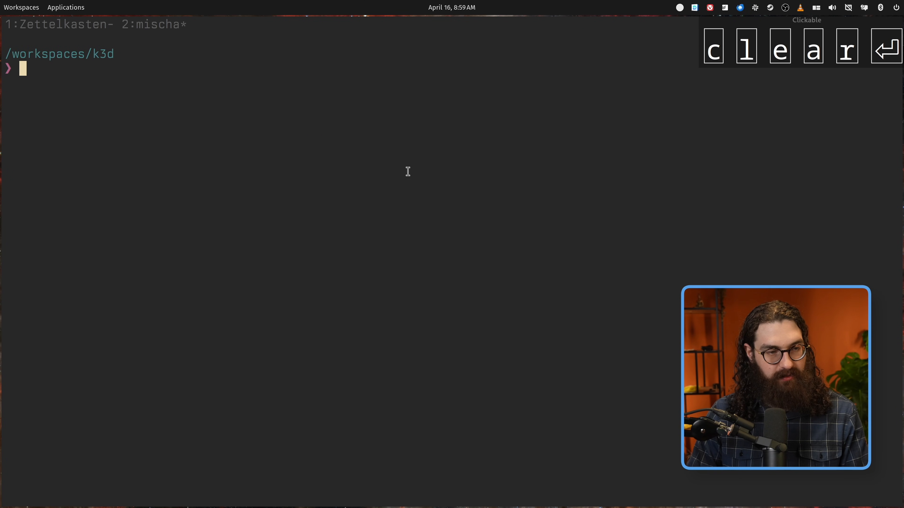
# Enter k port-forward svc/my-nginx 8080:80 at the prompt.
pyautogui.write('k port-forward svc/my-nginx 8080:80')
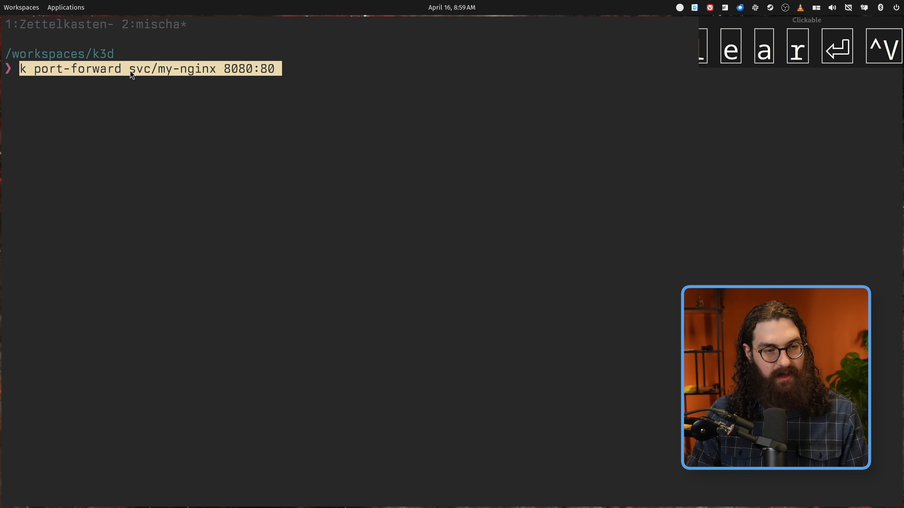
pyautogui.moveTo(157, 77)
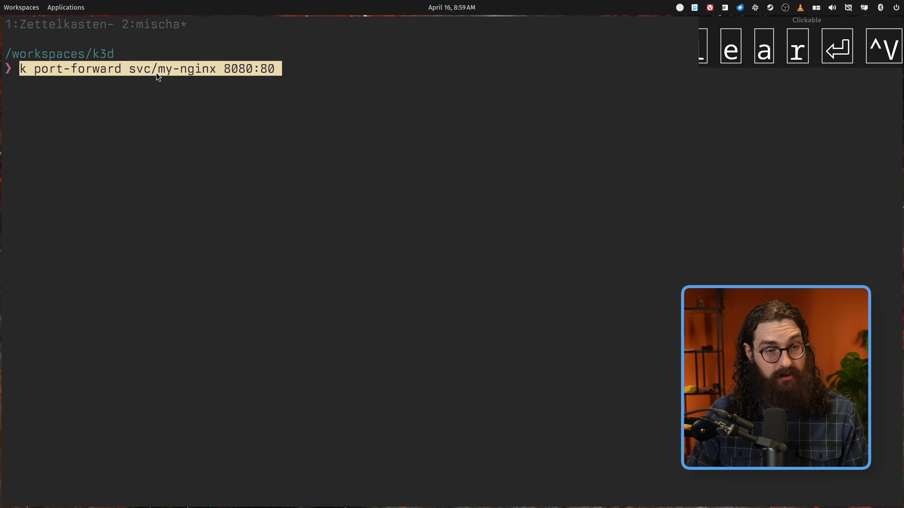
pyautogui.moveTo(225, 74)
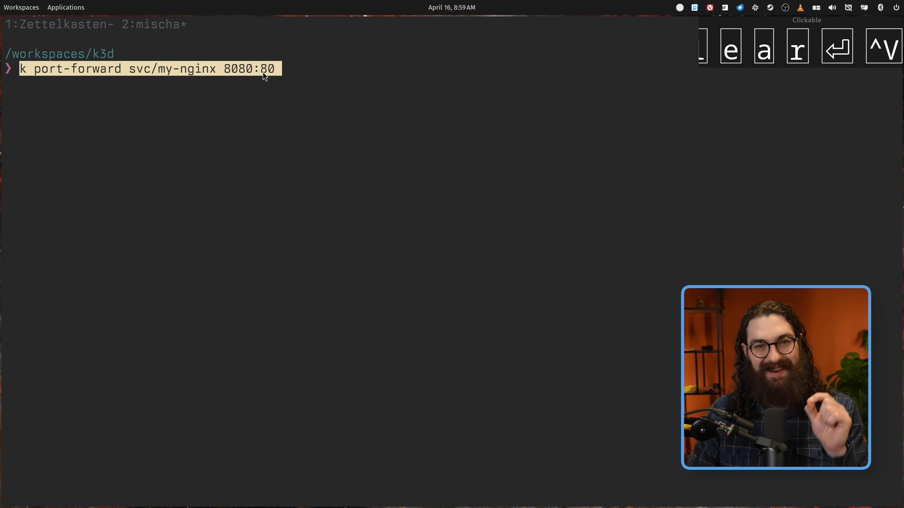
pyautogui.moveTo(407, 127)
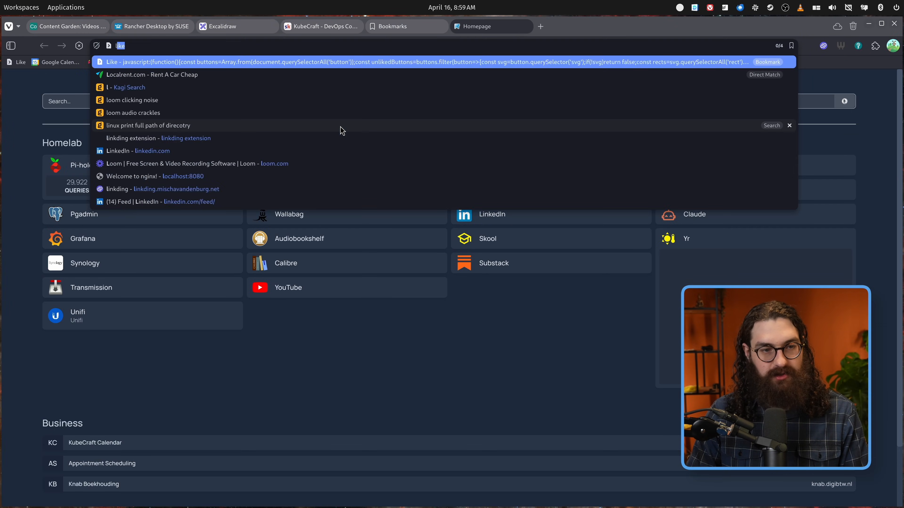
# Load the Welcome to nginx! page at localhost:8080, then glance at the Bookmarks tab.
pyautogui.click(153, 177)
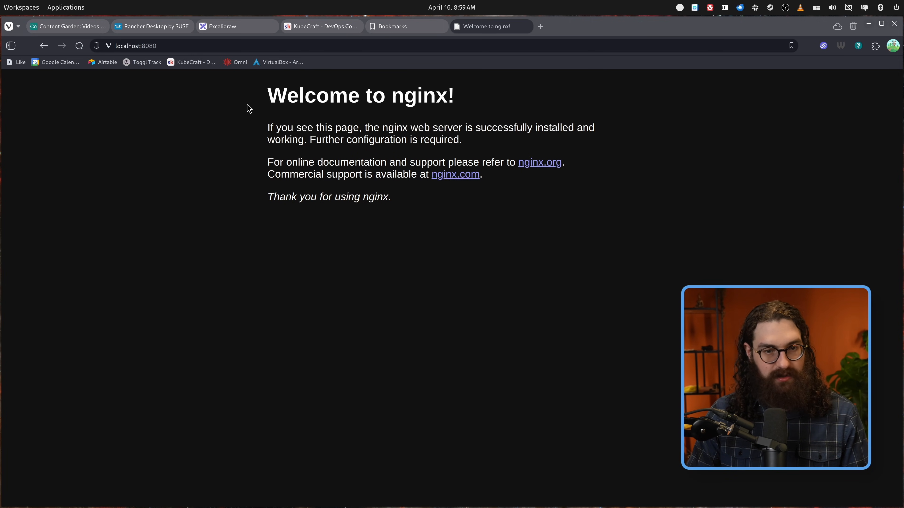
pyautogui.click(406, 26)
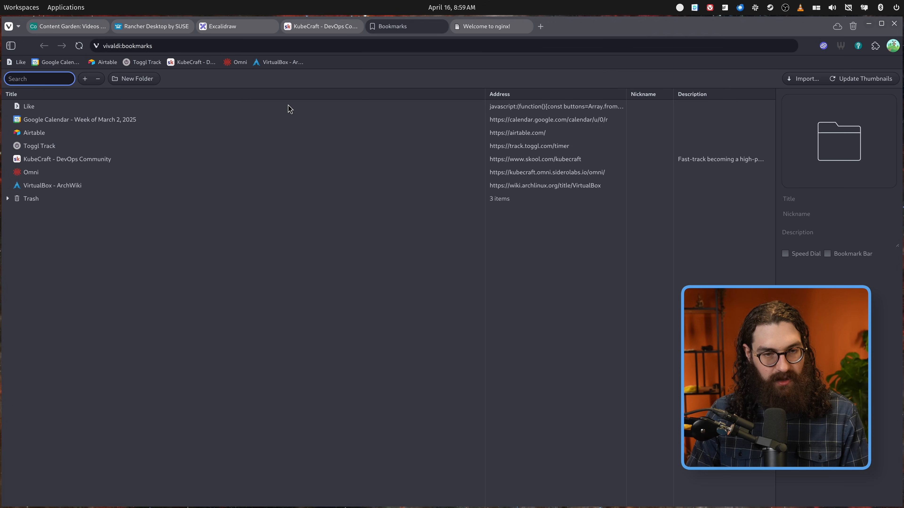
pyautogui.click(491, 26)
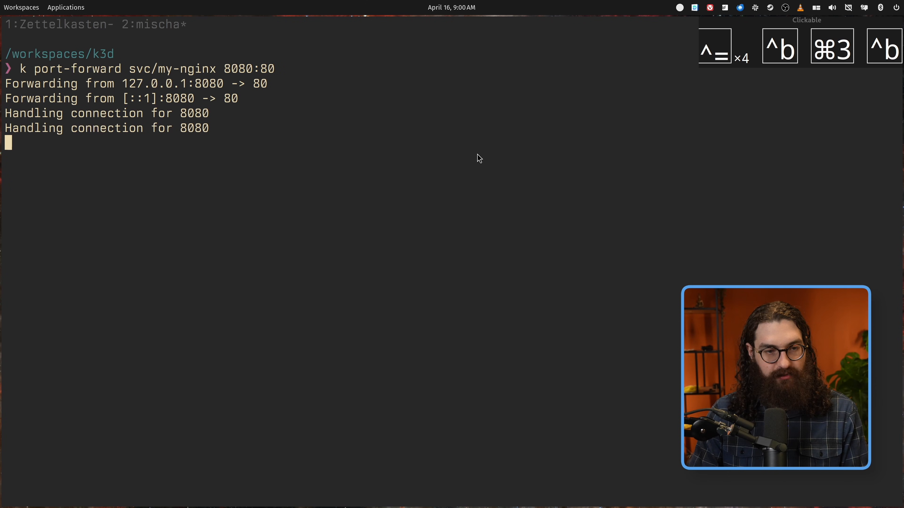
# Stop the port-forward and scale the my-nginx deployment to 10 replicas.
pyautogui.press('ctrl+c')
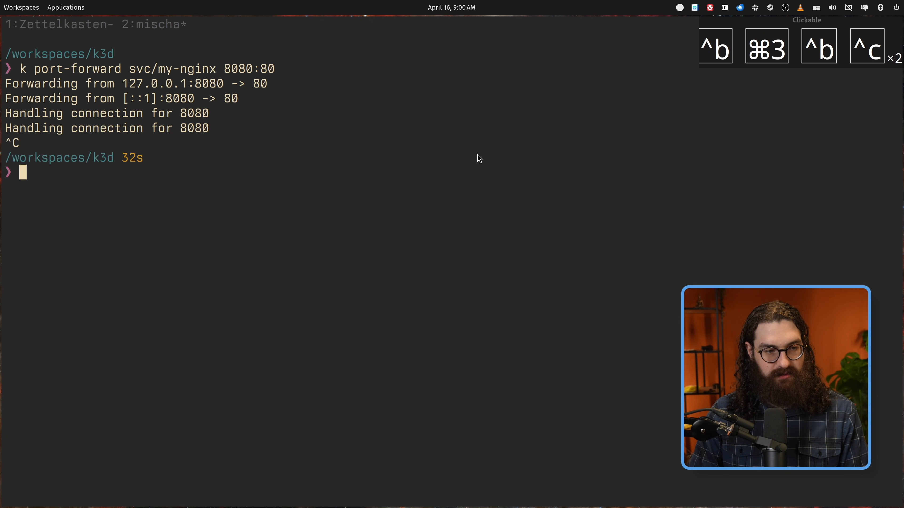
pyautogui.write('kubectl scale deployment my-nginx --replicas=10')
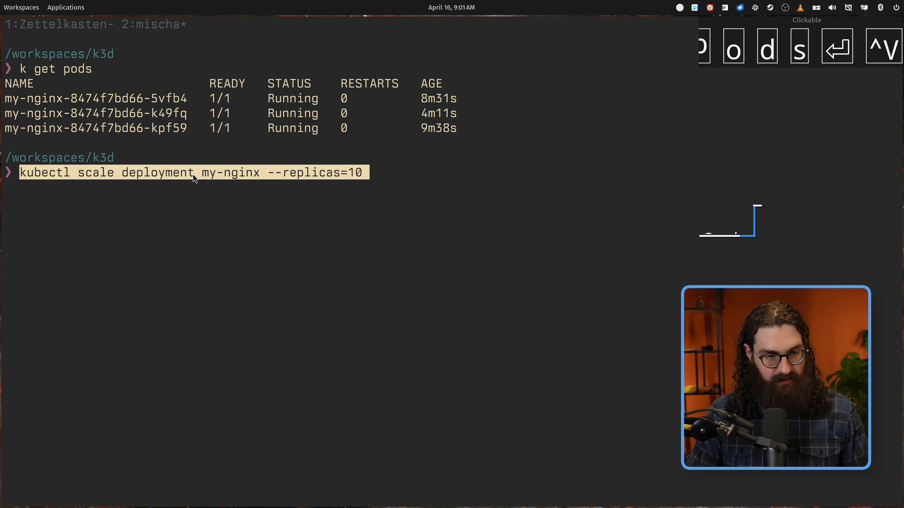
pyautogui.doubleClick(229, 173)
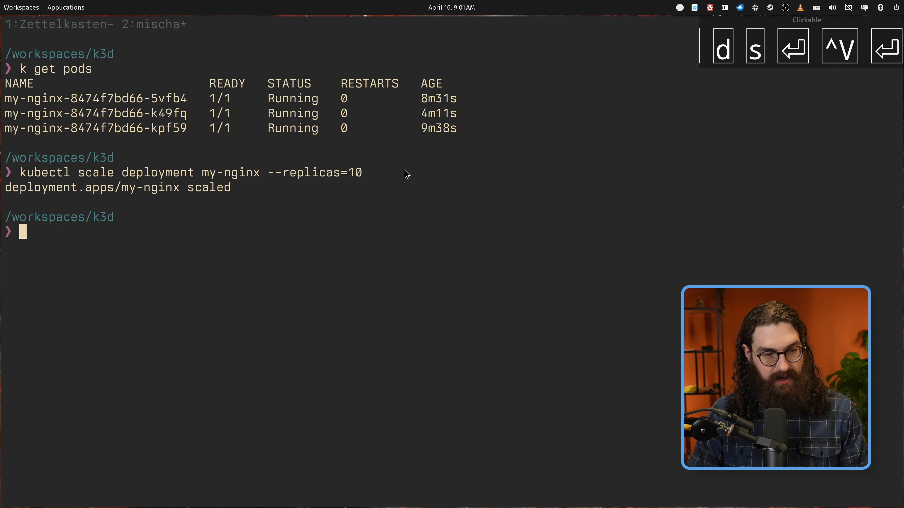
# List the pods and count them with k get pods | wc to confirm ten are running.
pyautogui.write('k get pods')
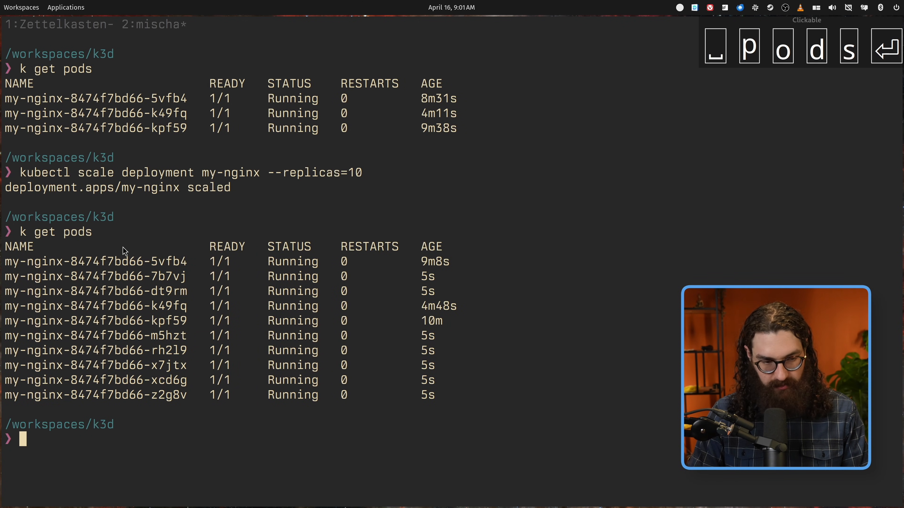
pyautogui.write('k get pods | wc')
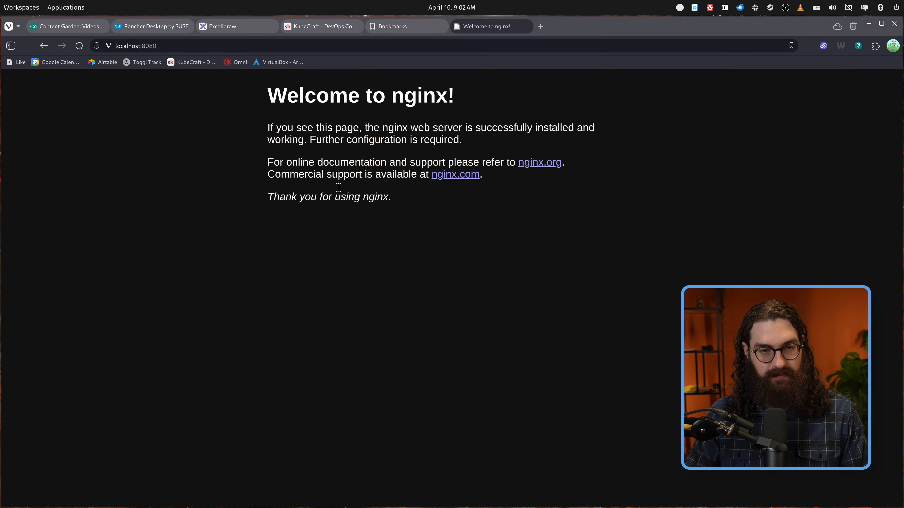
# Switch to the 'Welcome to nginx!' tab showing localhost:8080.
pyautogui.click(237, 25)
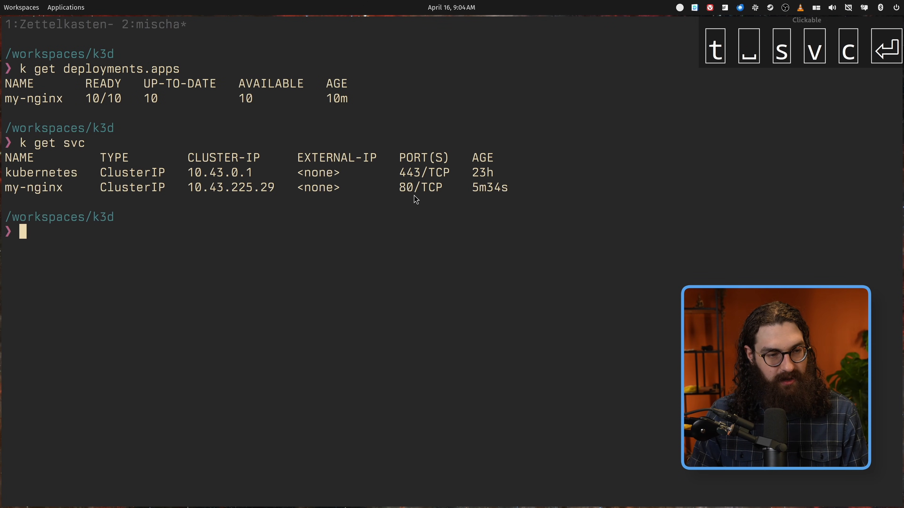
# Delete the my-nginx service and the my-nginx deployment.
pyautogui.write('kubectl delete service my-nginx')
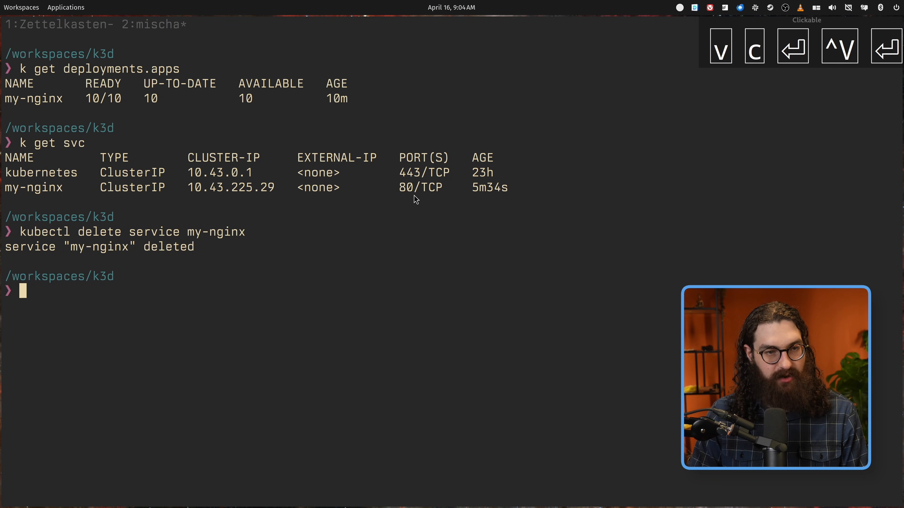
pyautogui.write('k get deployments.apps')
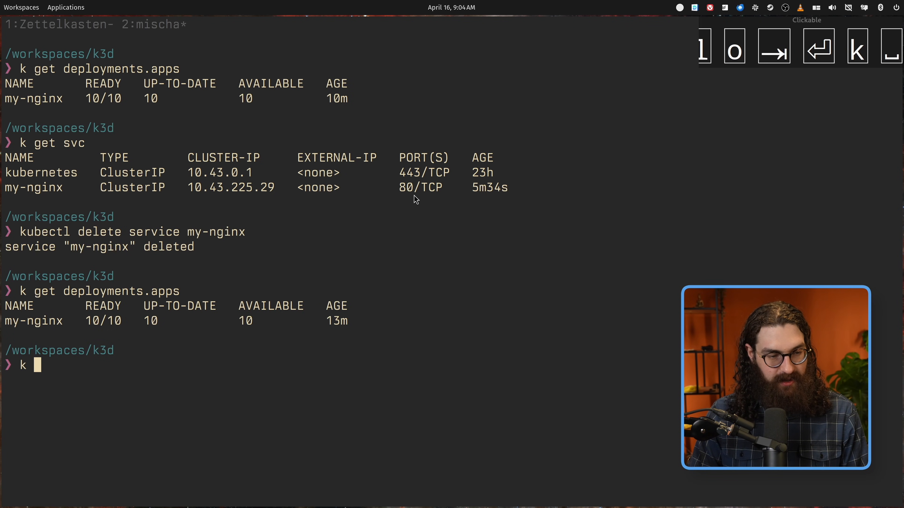
pyautogui.write('dl')
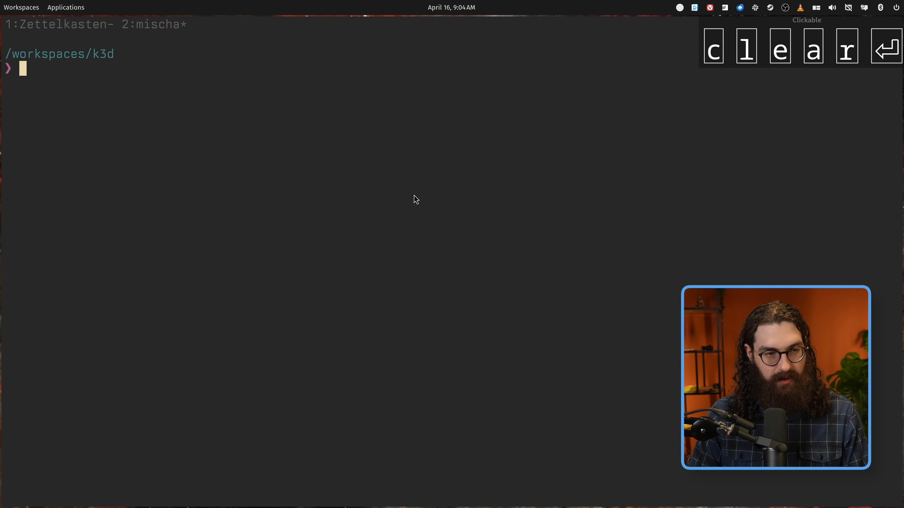
# Confirm that no pods remain in the default namespace with k get pods.
pyautogui.write('k get pod')
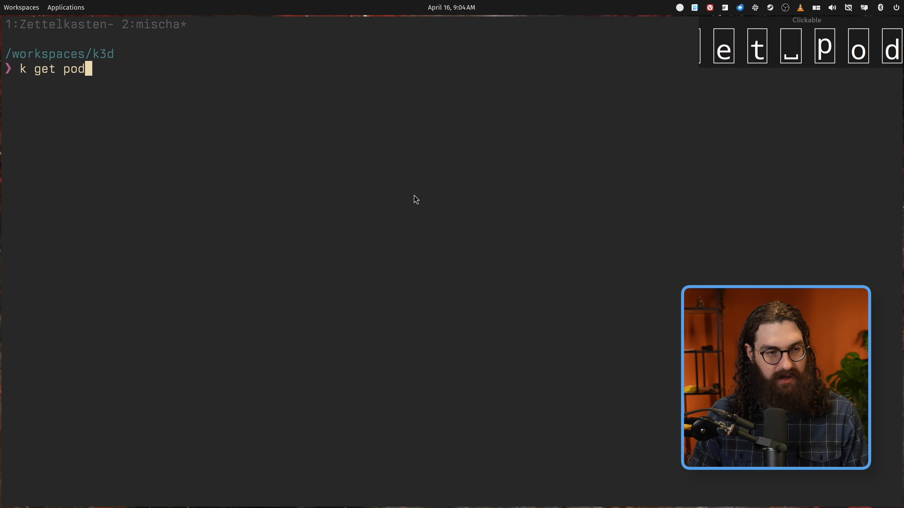
pyautogui.press('Return')
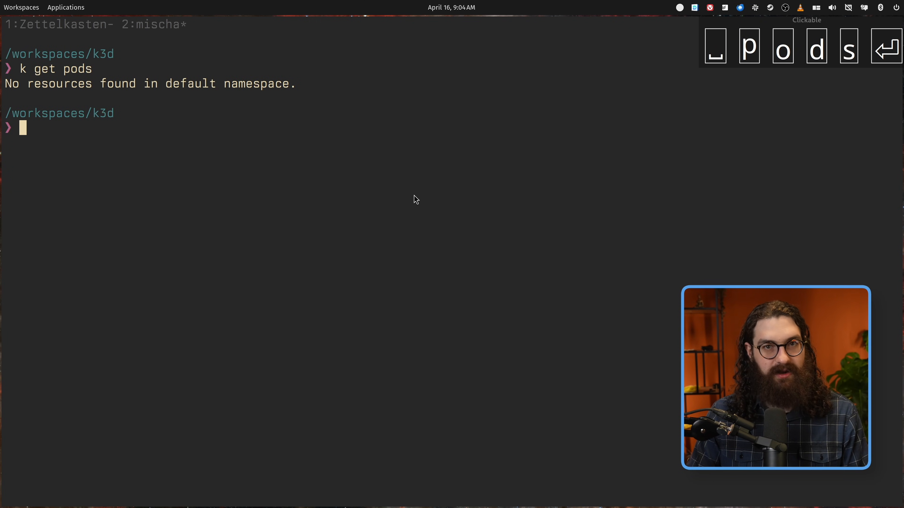